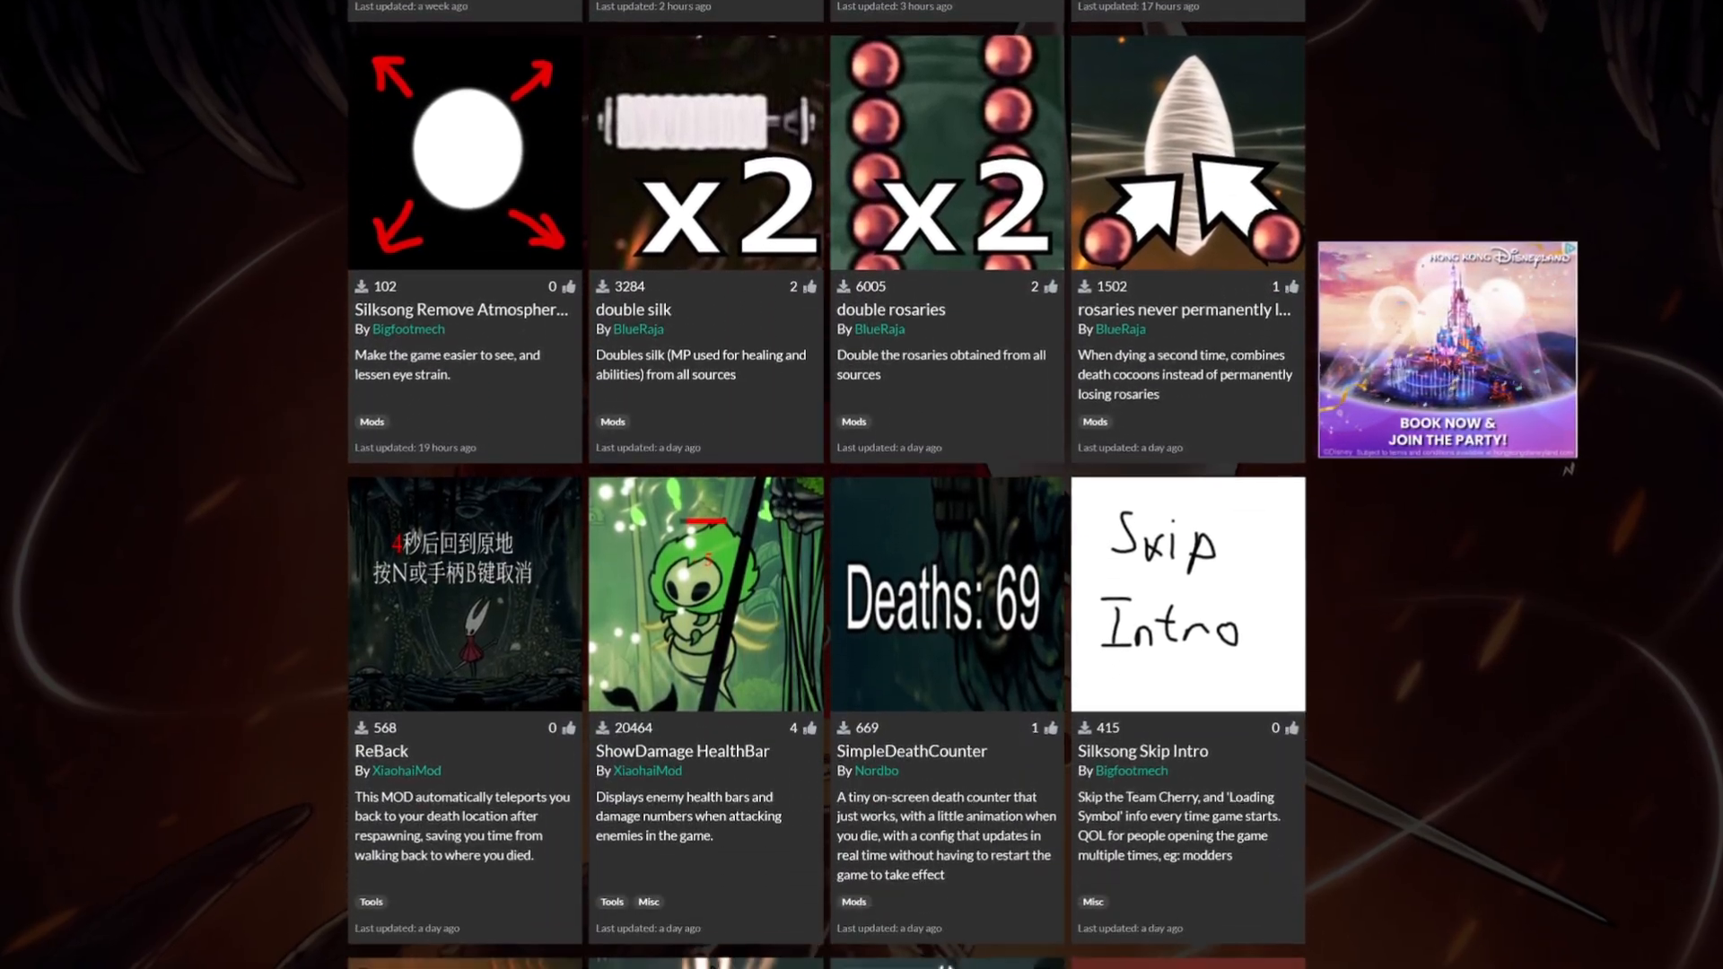
Download the Thunderstore app installer and launch it
{"action": "scroll", "scroll_direction": "down", "scroll_amount": 3}
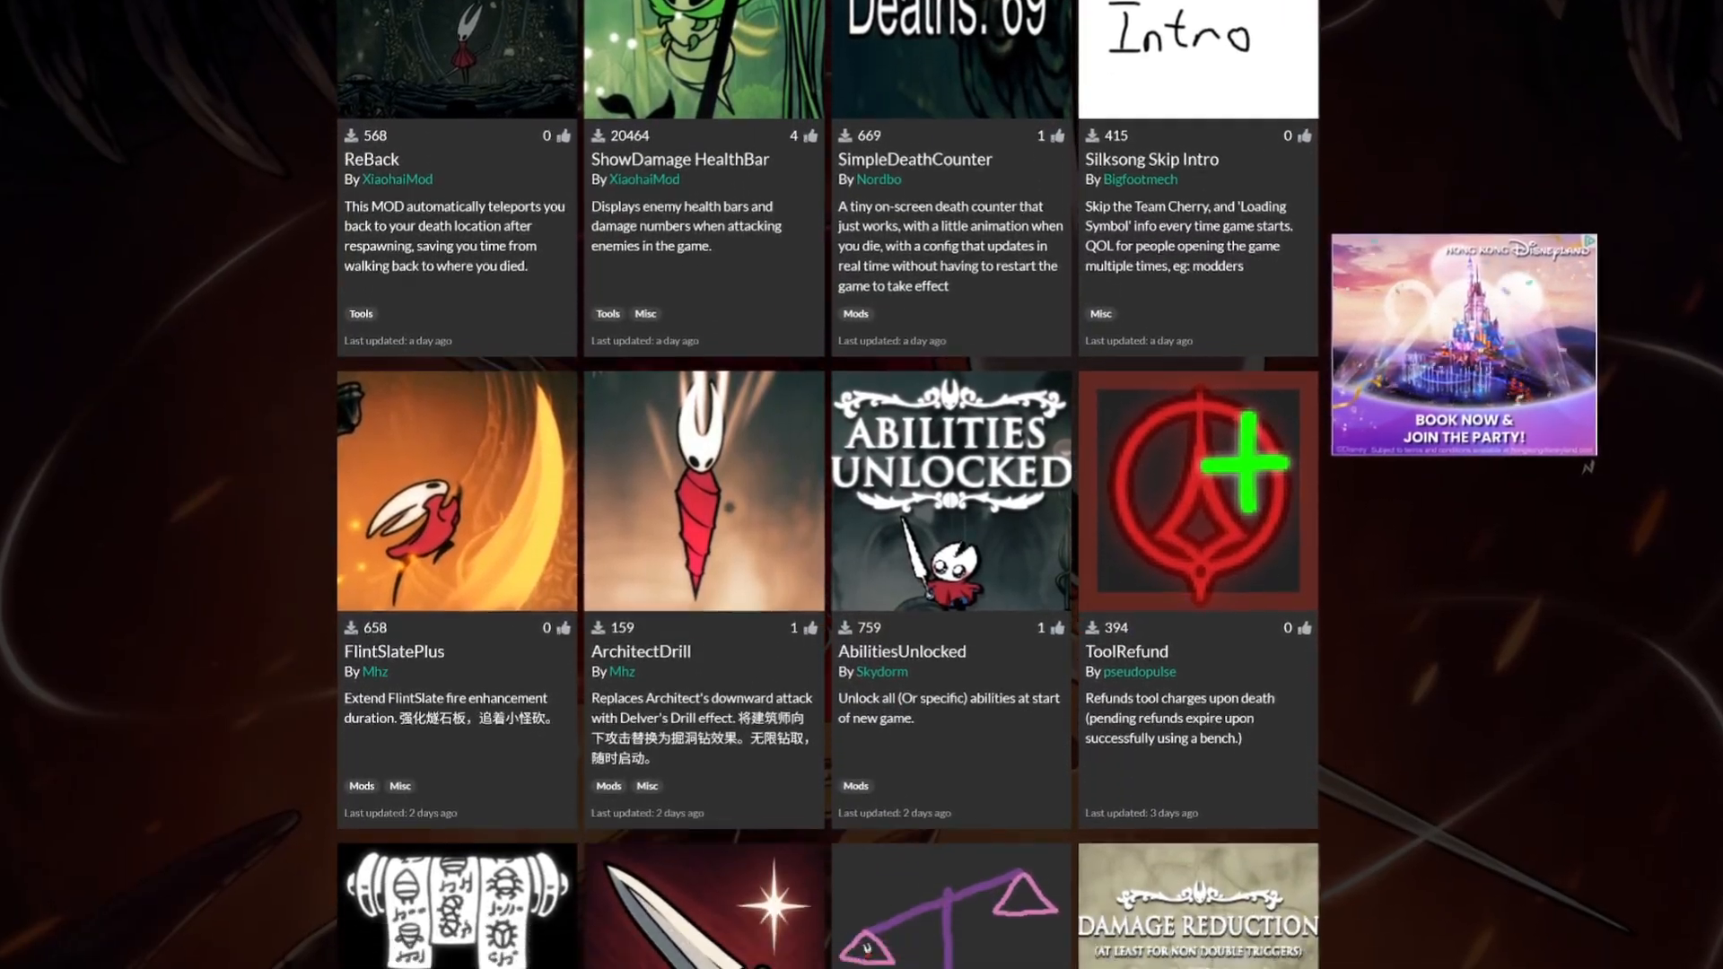
{"action": "scroll", "scroll_direction": "down", "scroll_amount": 3}
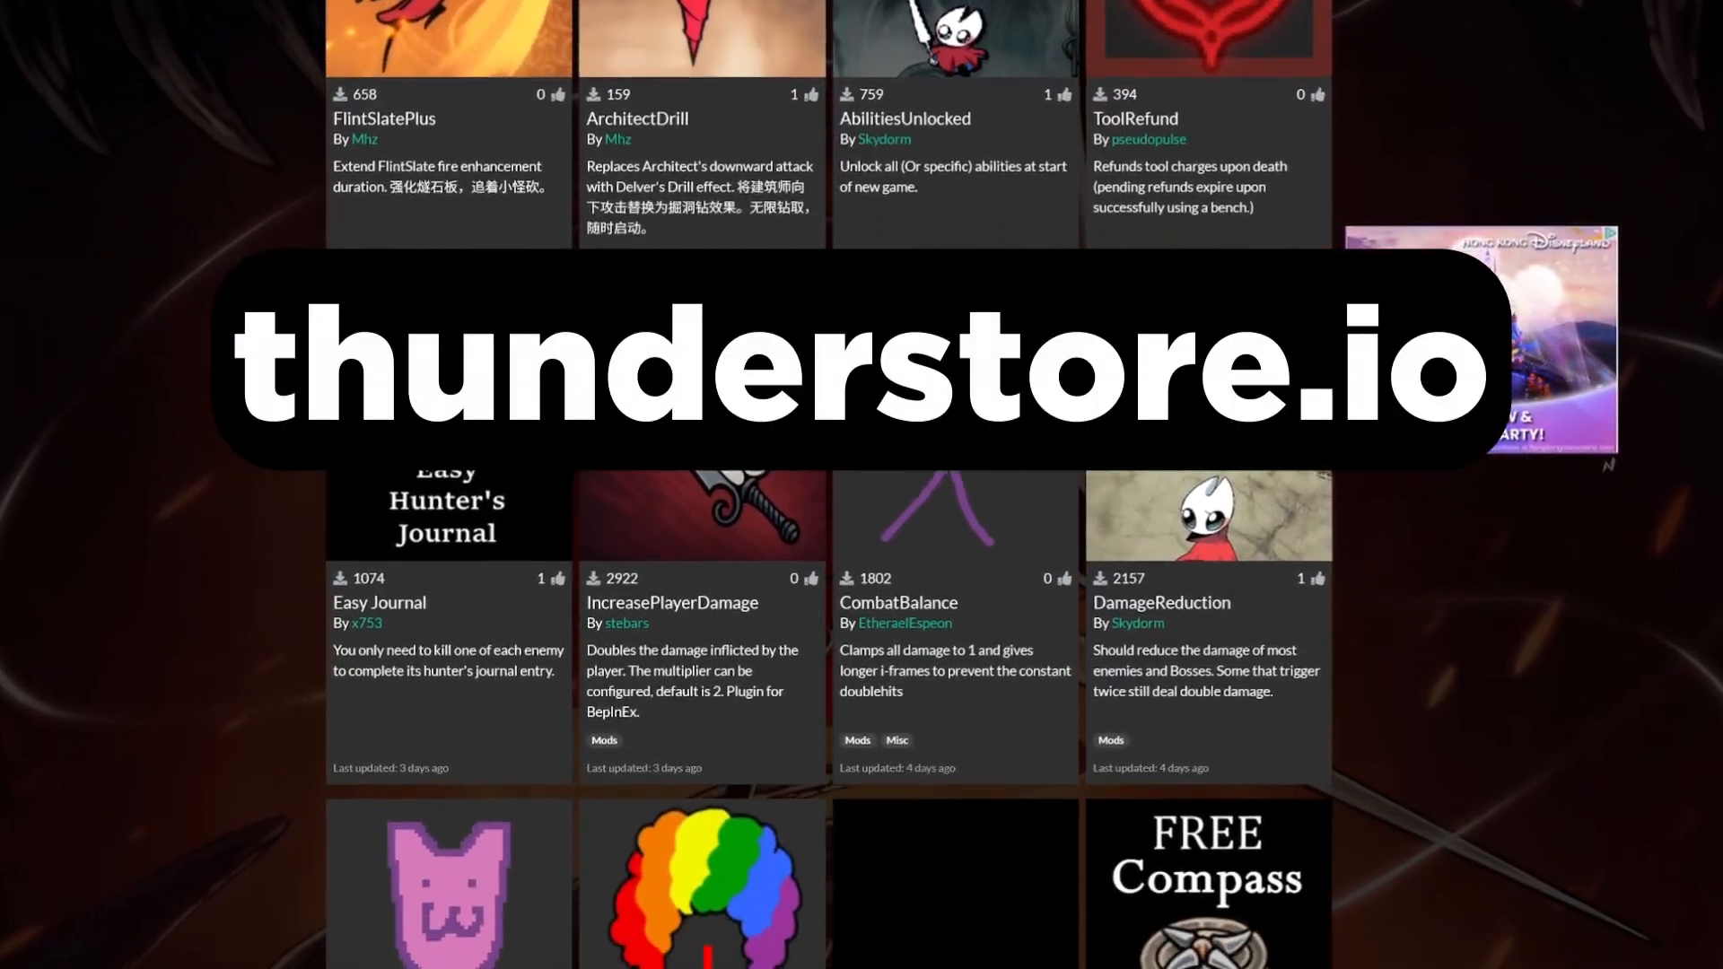
{"action": "scroll", "scroll_direction": "down", "scroll_amount": 3}
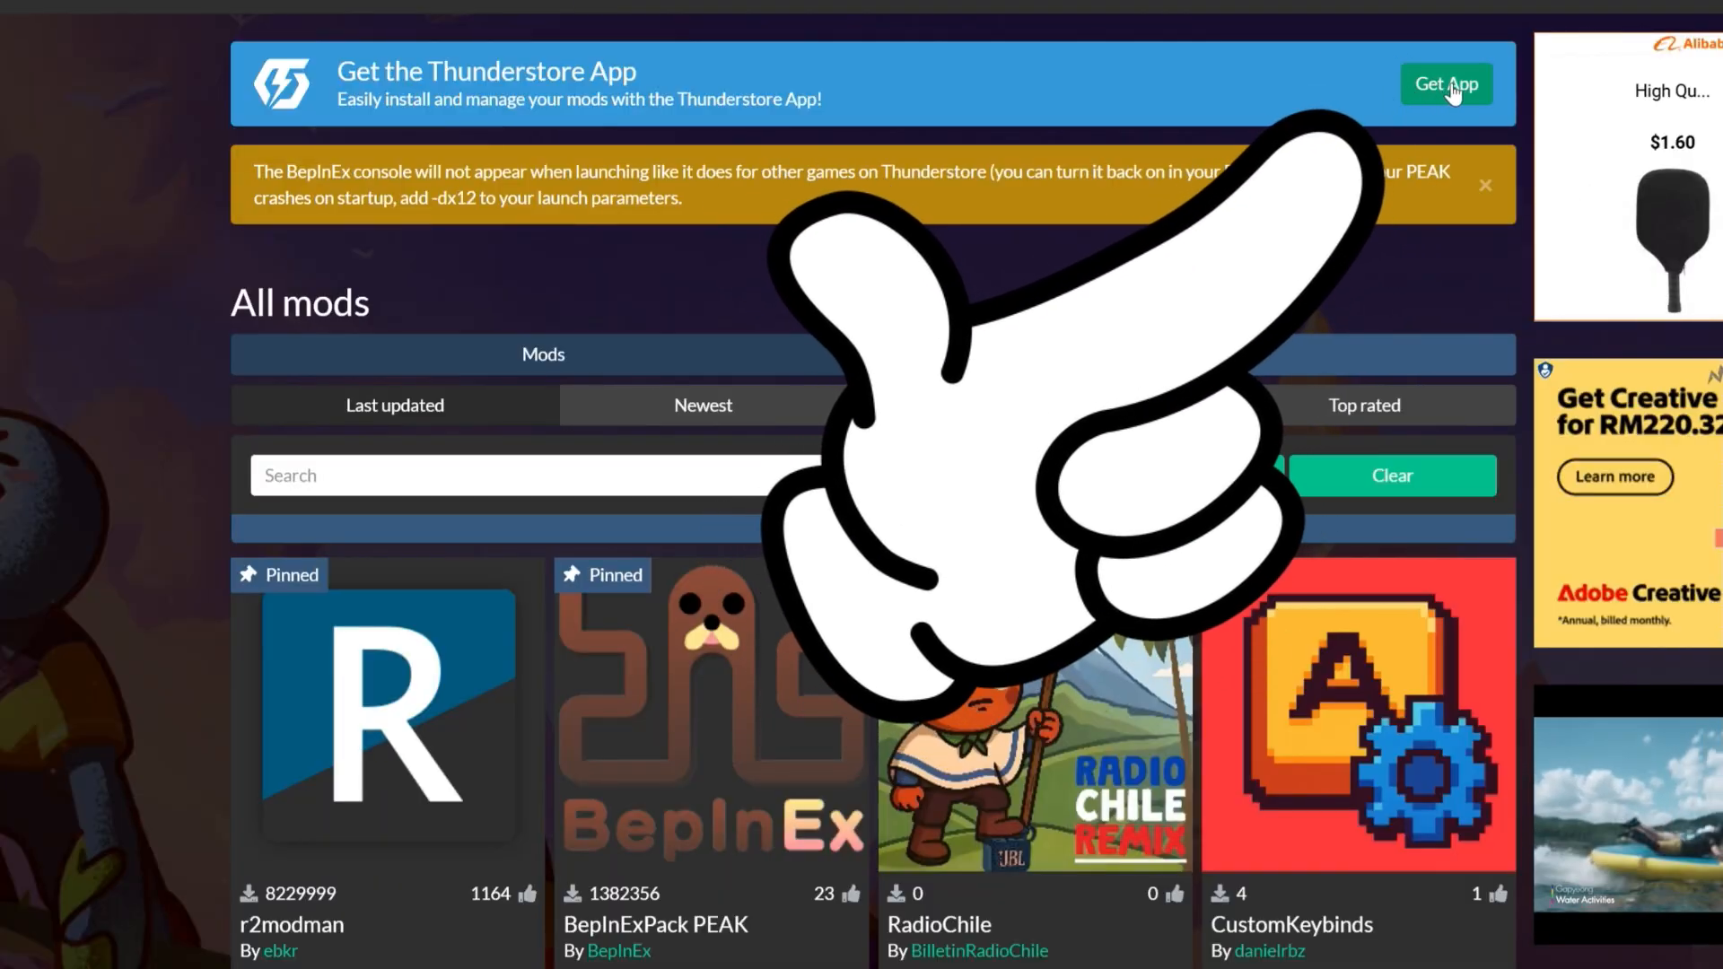
{"action": "left_click", "coordinate": [1445, 84]}
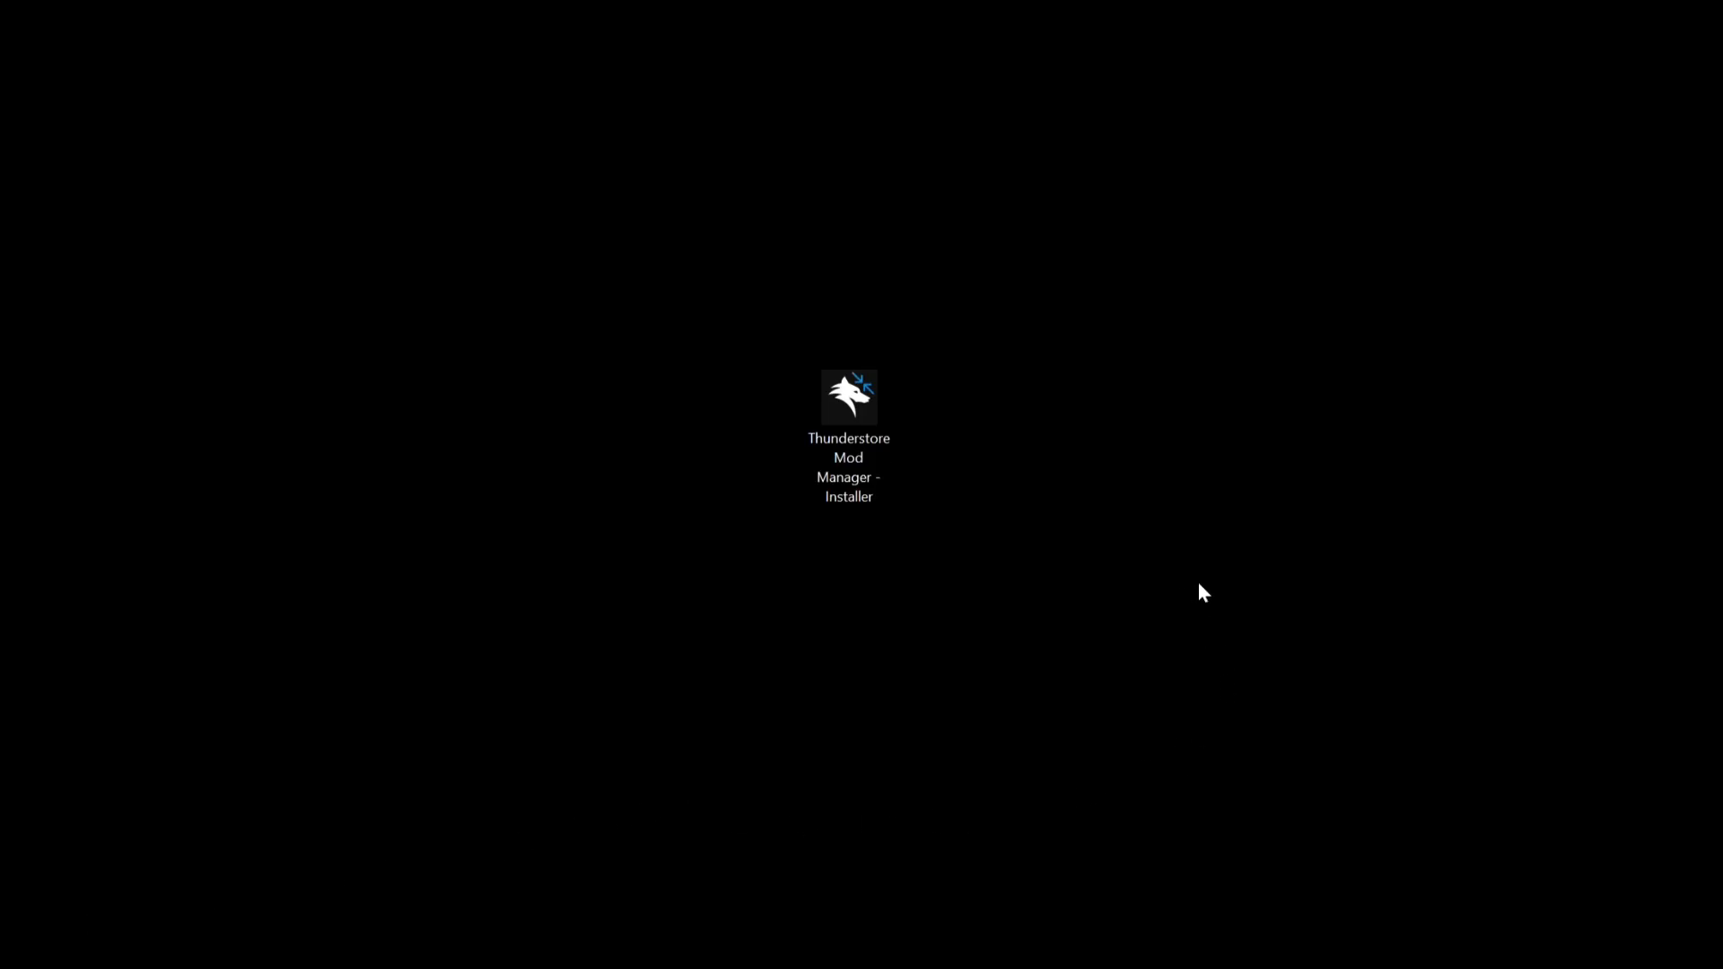
{"action": "double_click", "coordinate": [847, 396]}
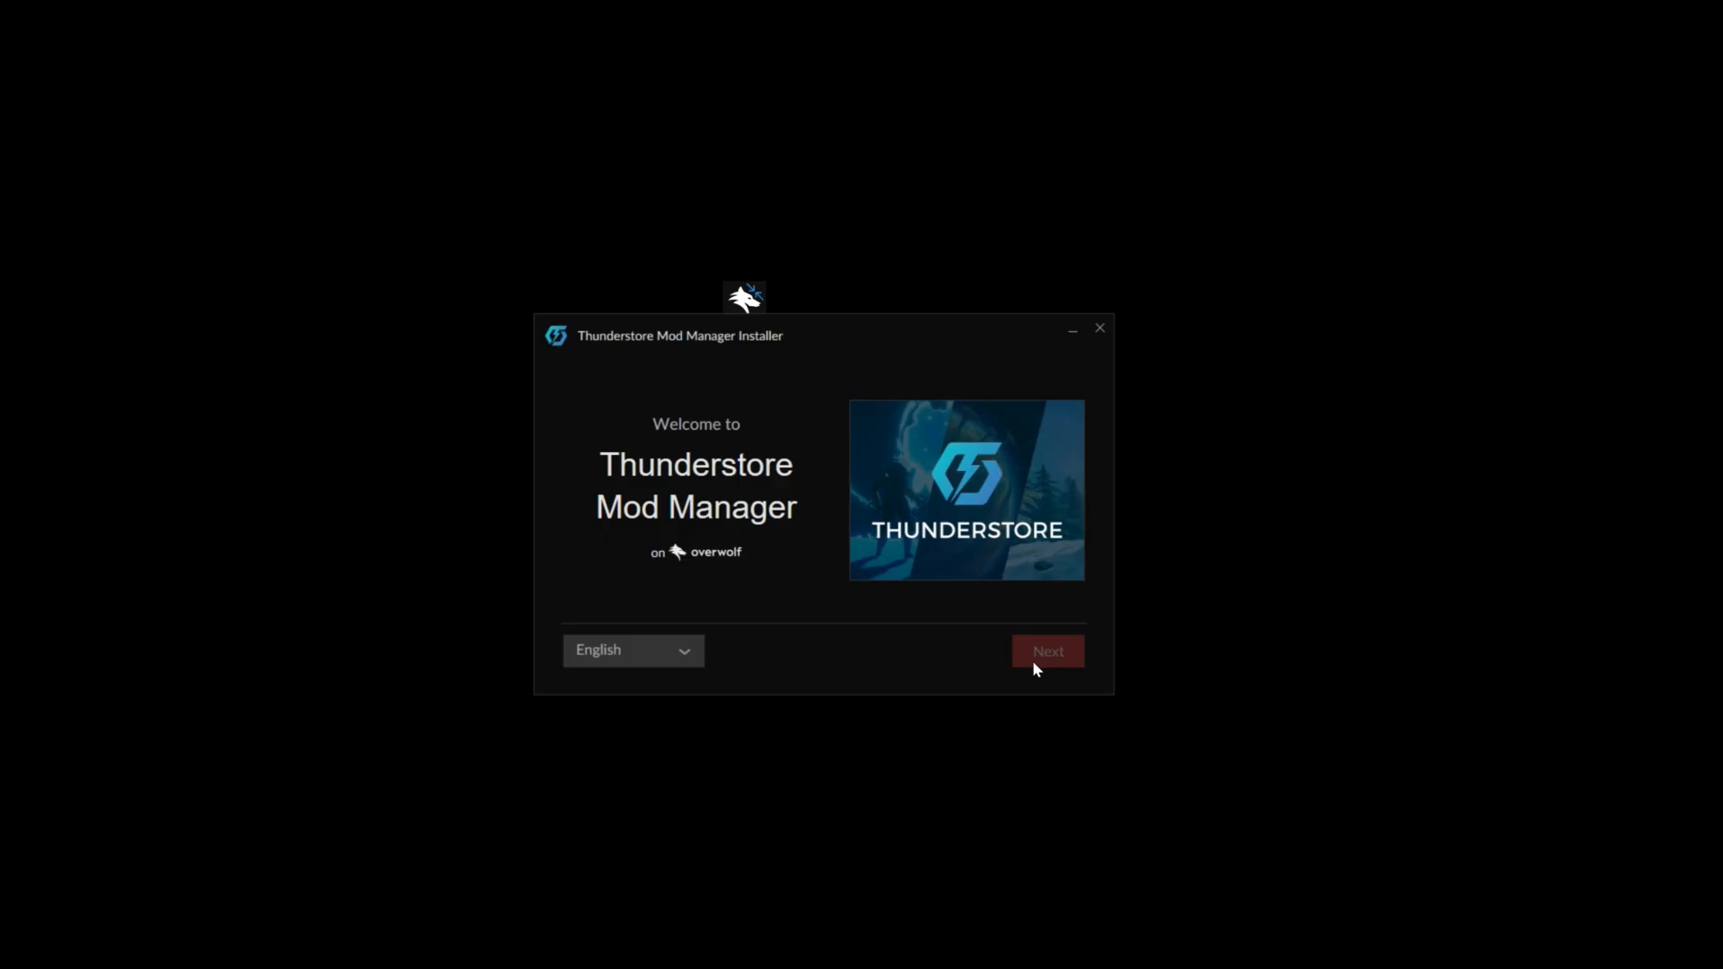
Run the installer through to completion without adding the CurseForge app
{"action": "left_click", "coordinate": [1045, 650]}
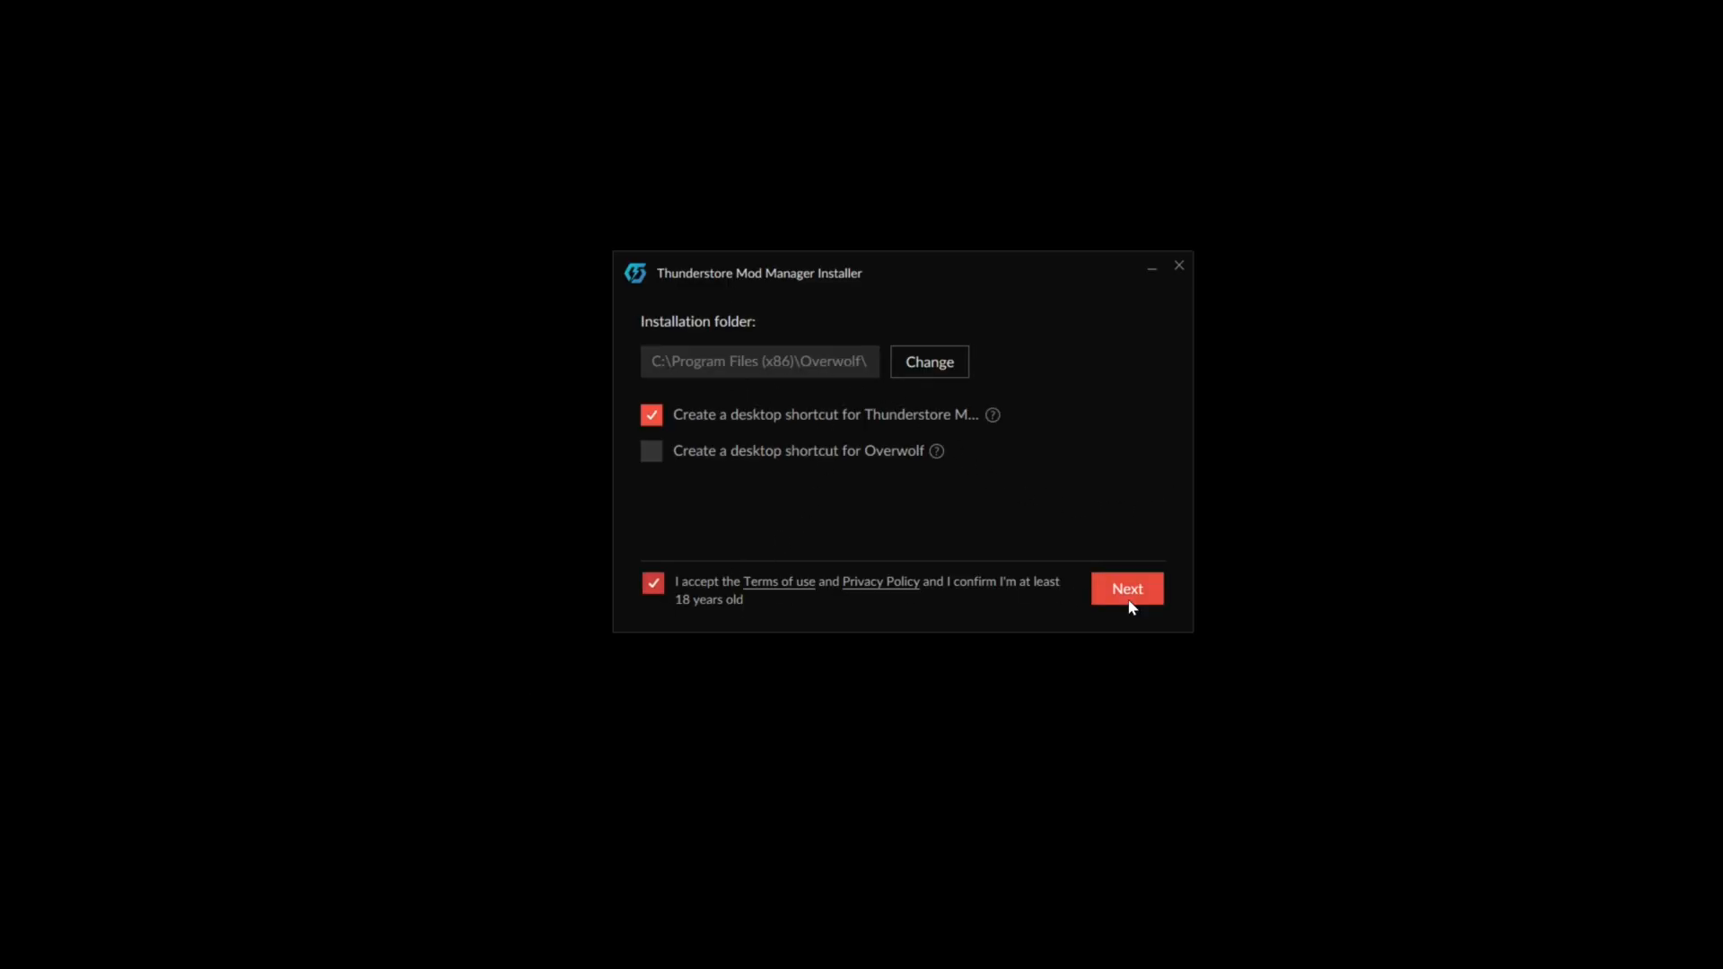
{"action": "left_click", "coordinate": [1126, 589]}
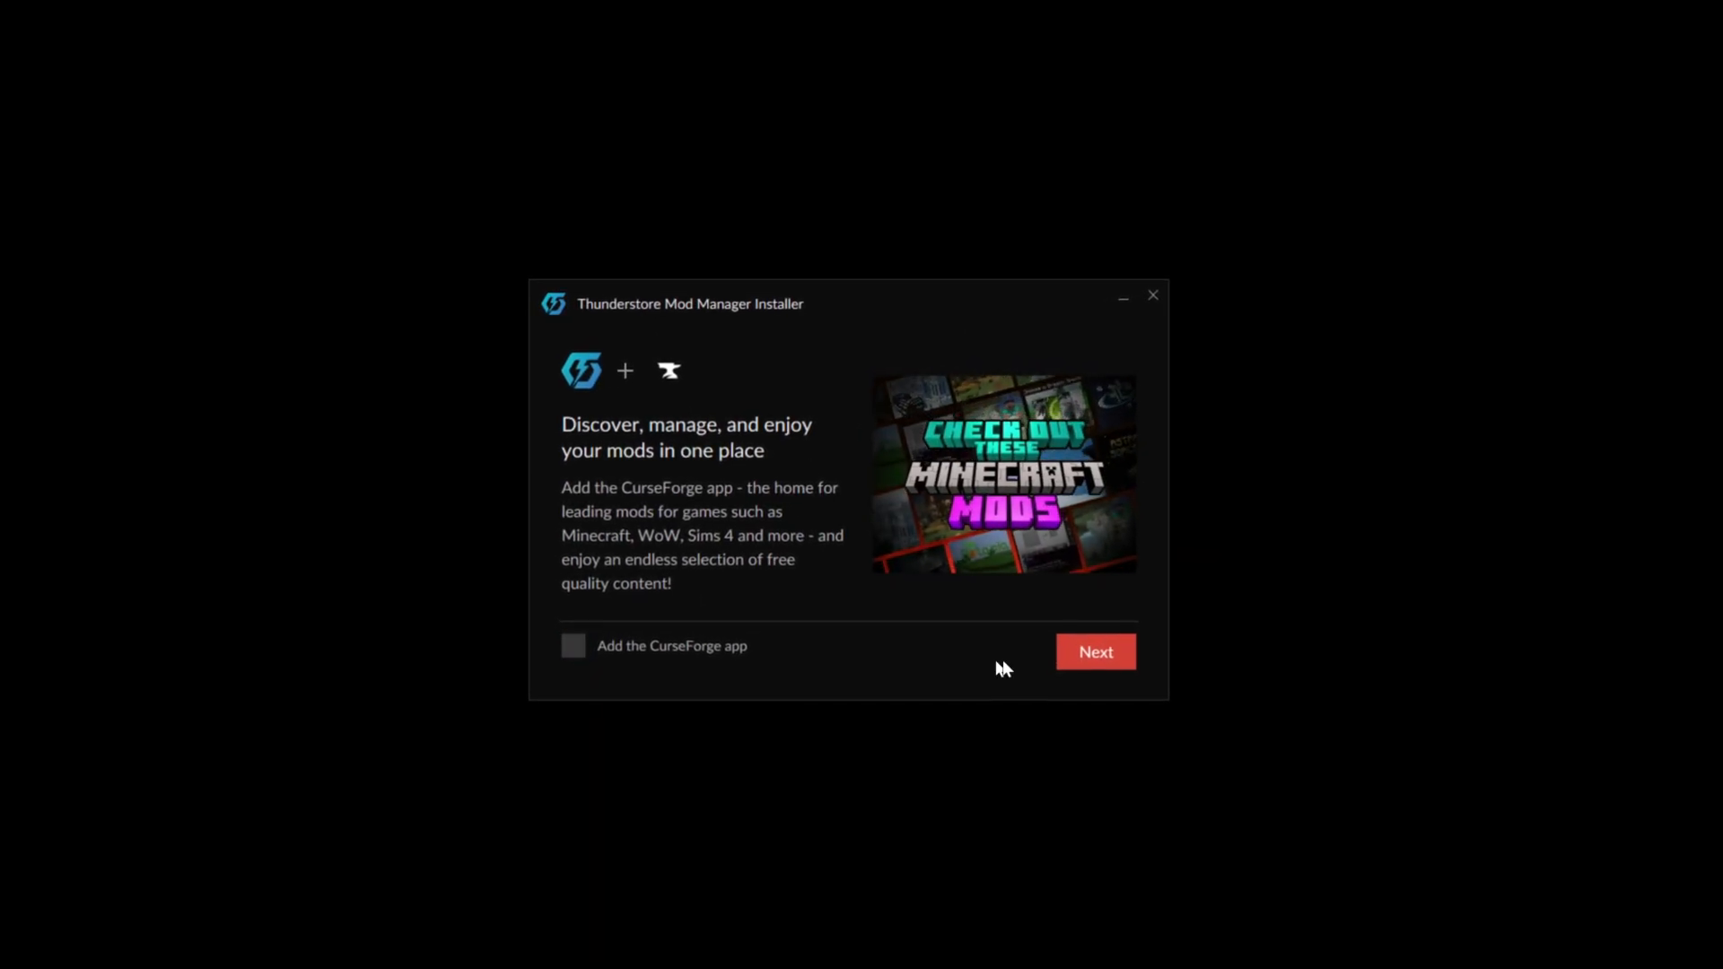
{"action": "left_click", "coordinate": [1095, 651]}
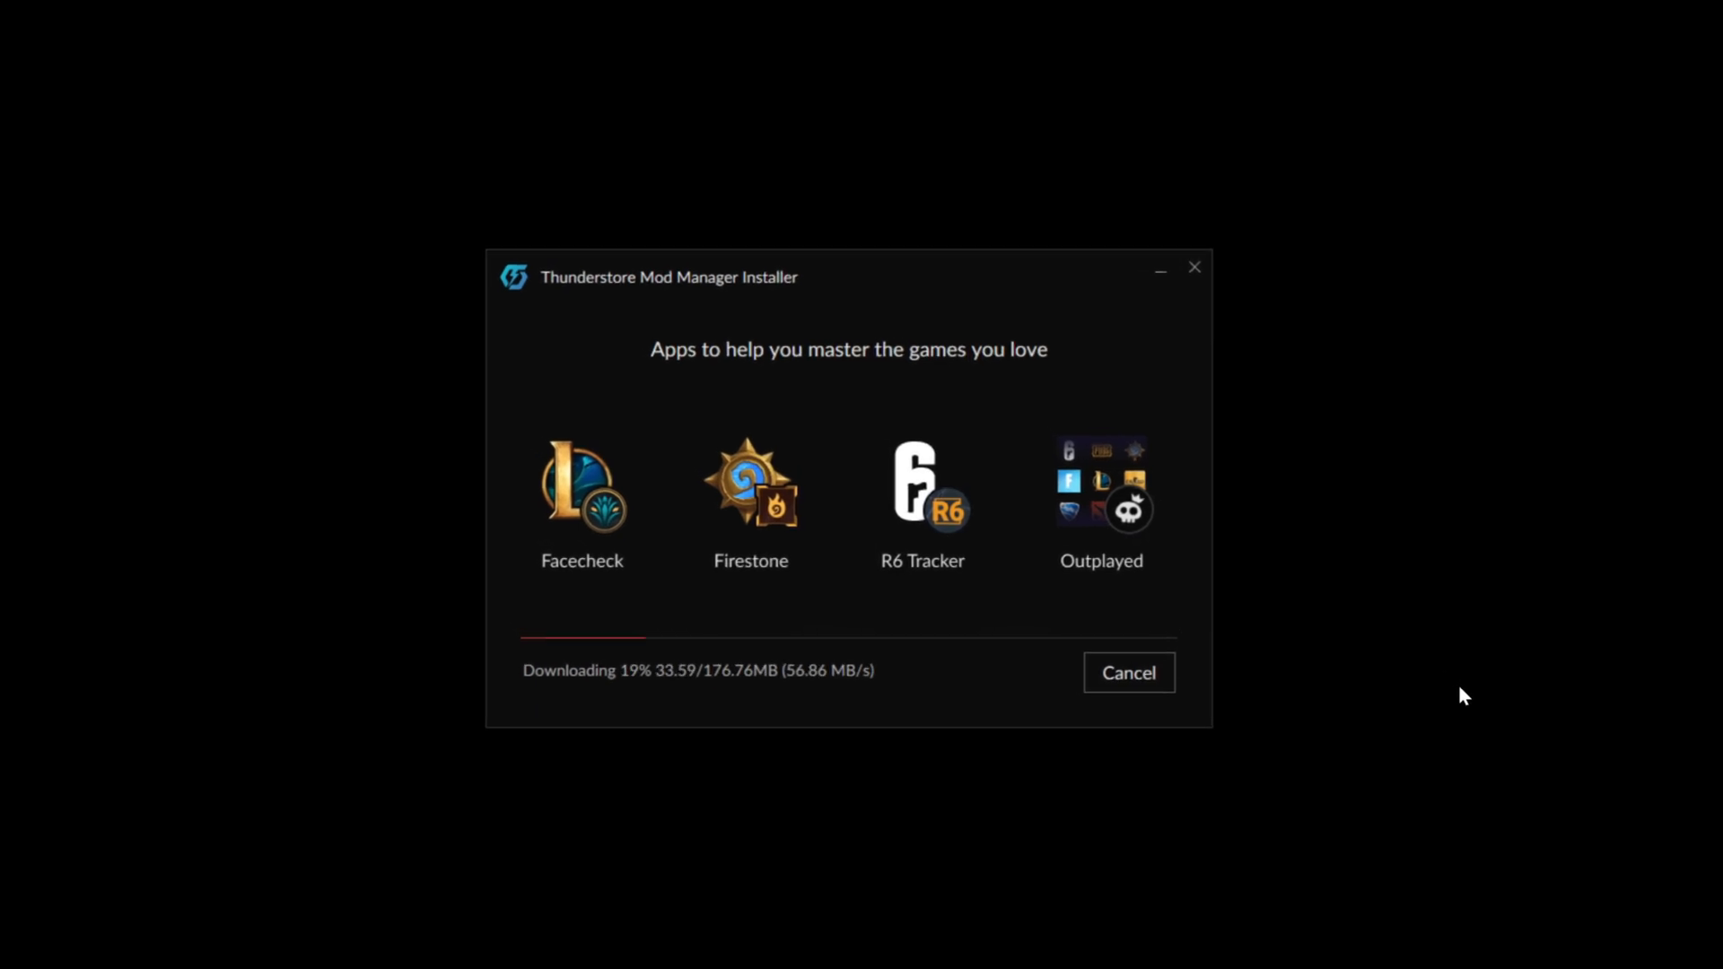
{"action": "left_click", "coordinate": [1128, 673]}
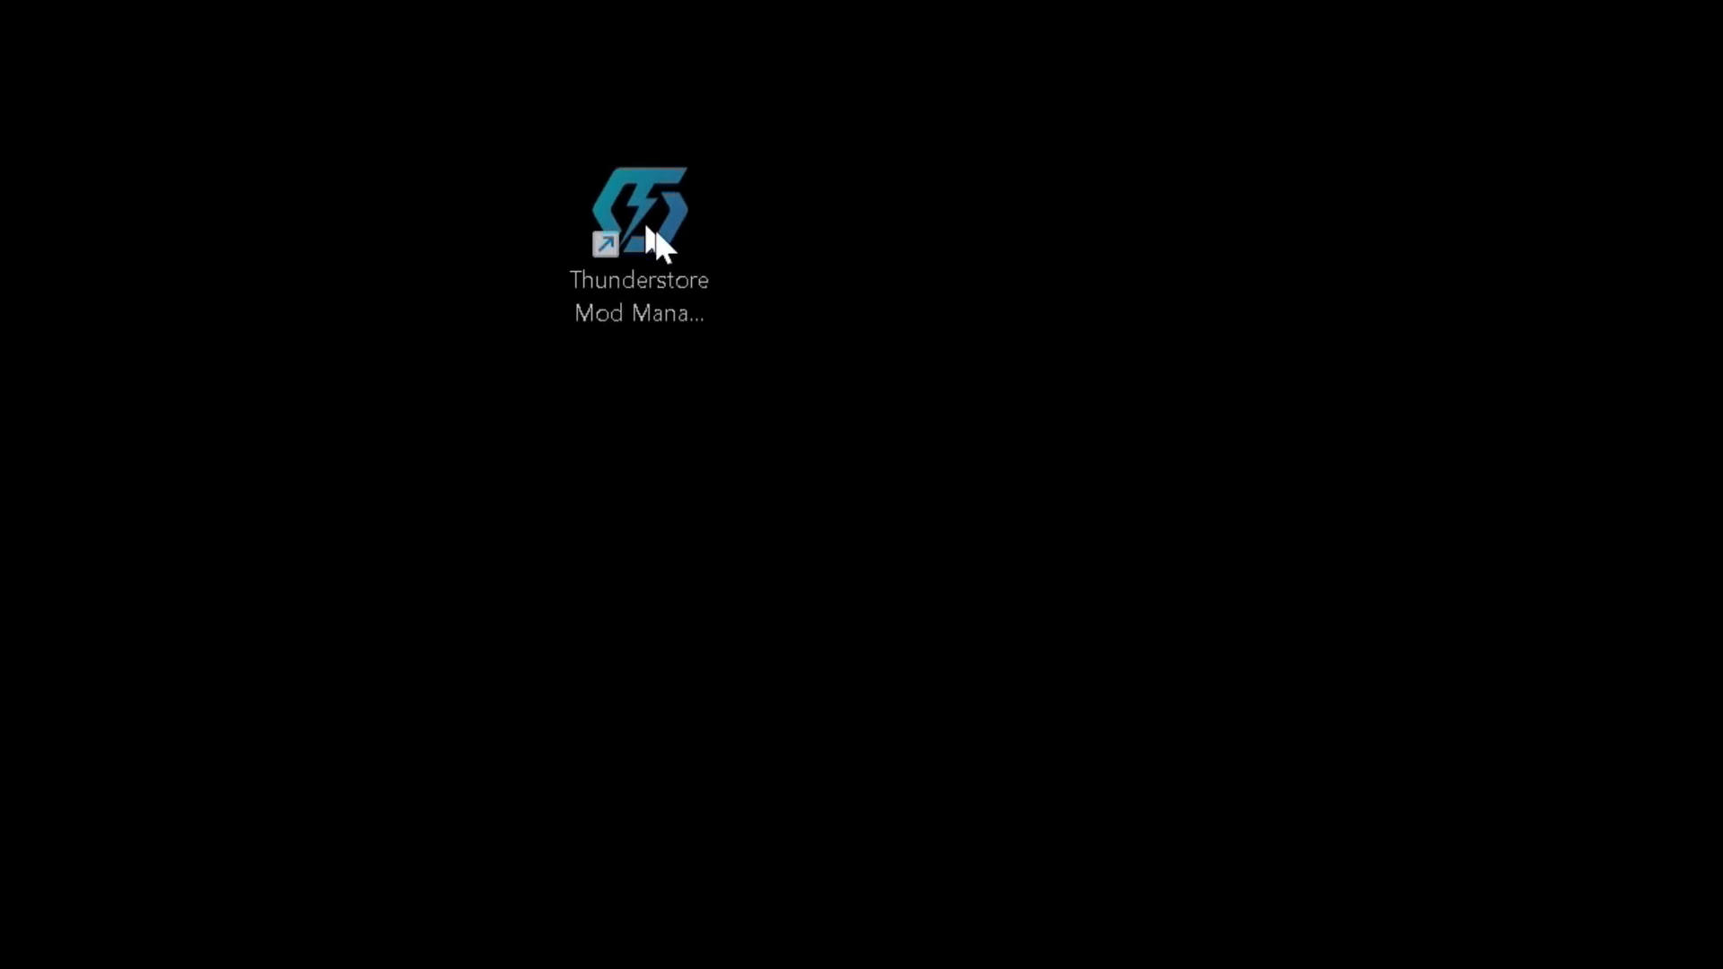
Launch the mod manager, search 'silk', select Hollow Knight: Silksong and its Default profile
{"action": "double_click", "coordinate": [639, 208]}
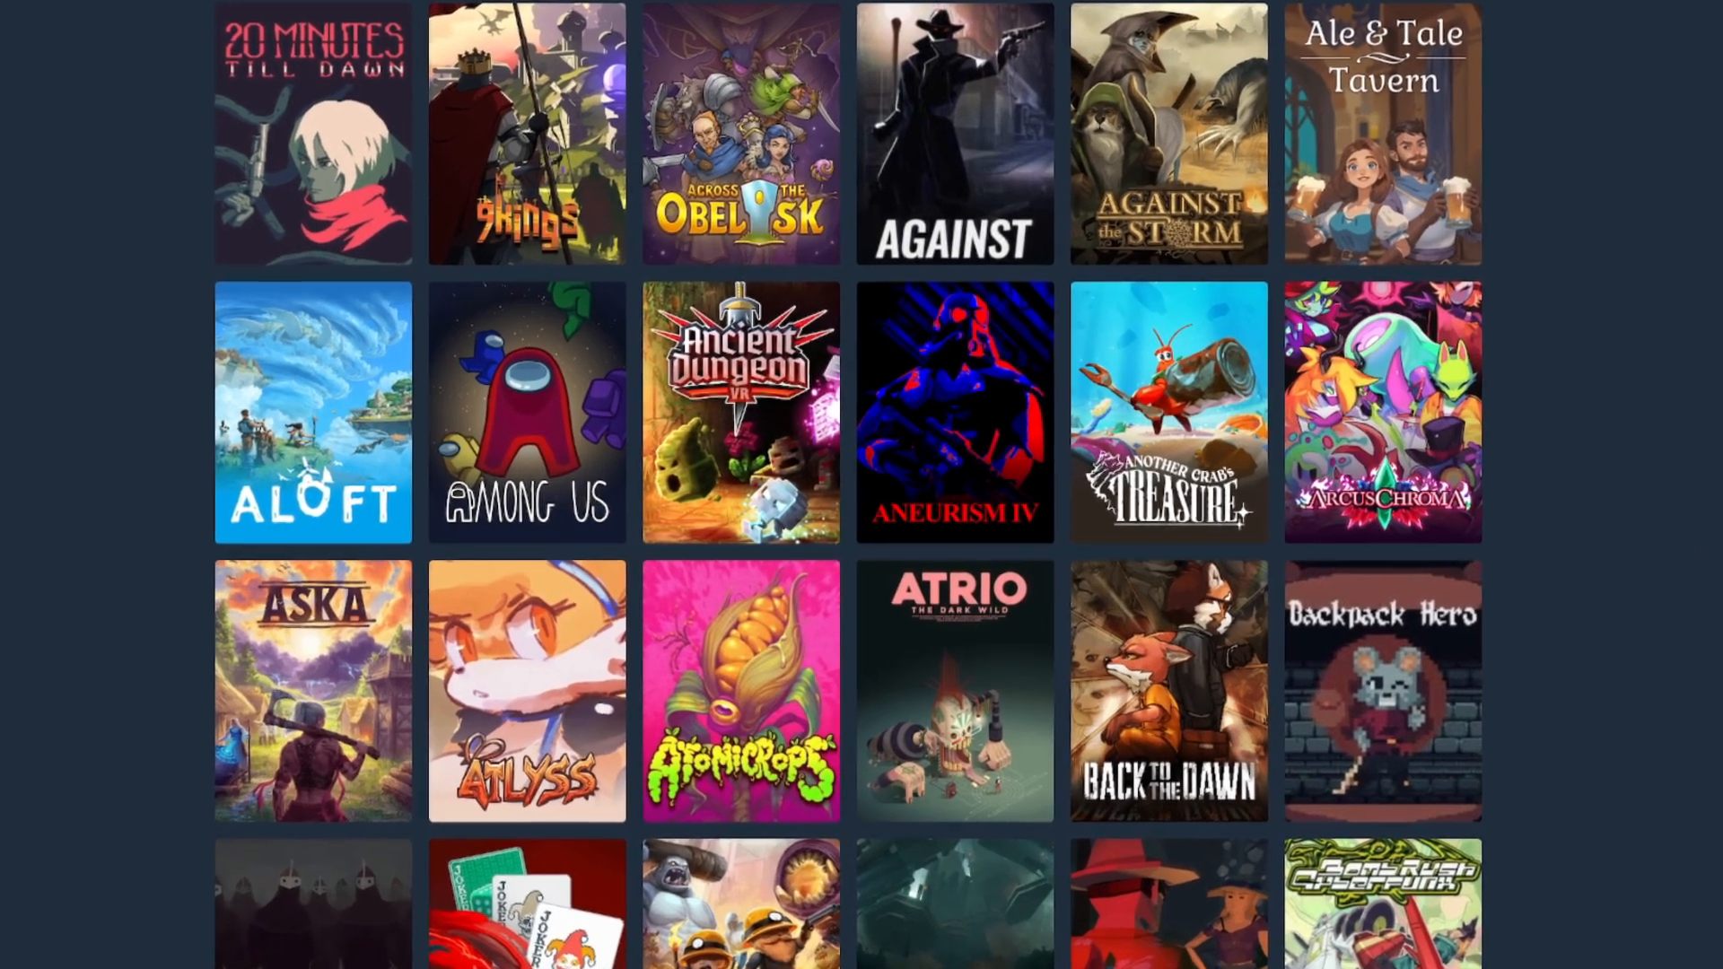
{"action": "type", "text": "silksong"}
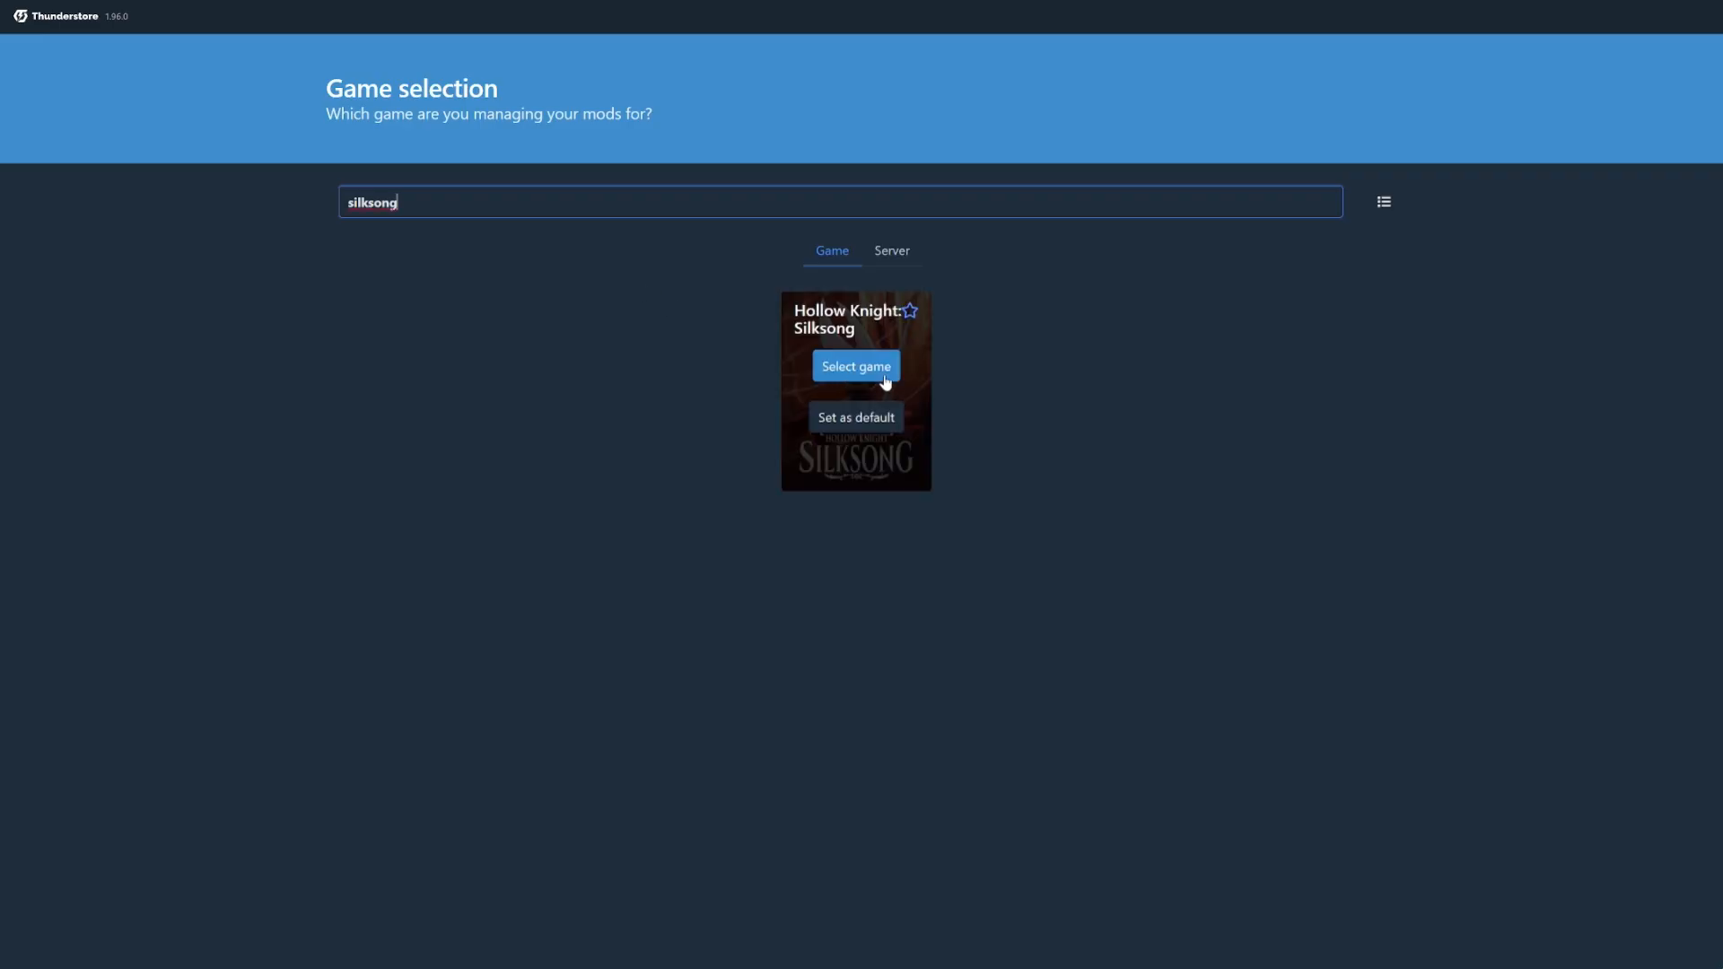
{"action": "left_click", "coordinate": [856, 366]}
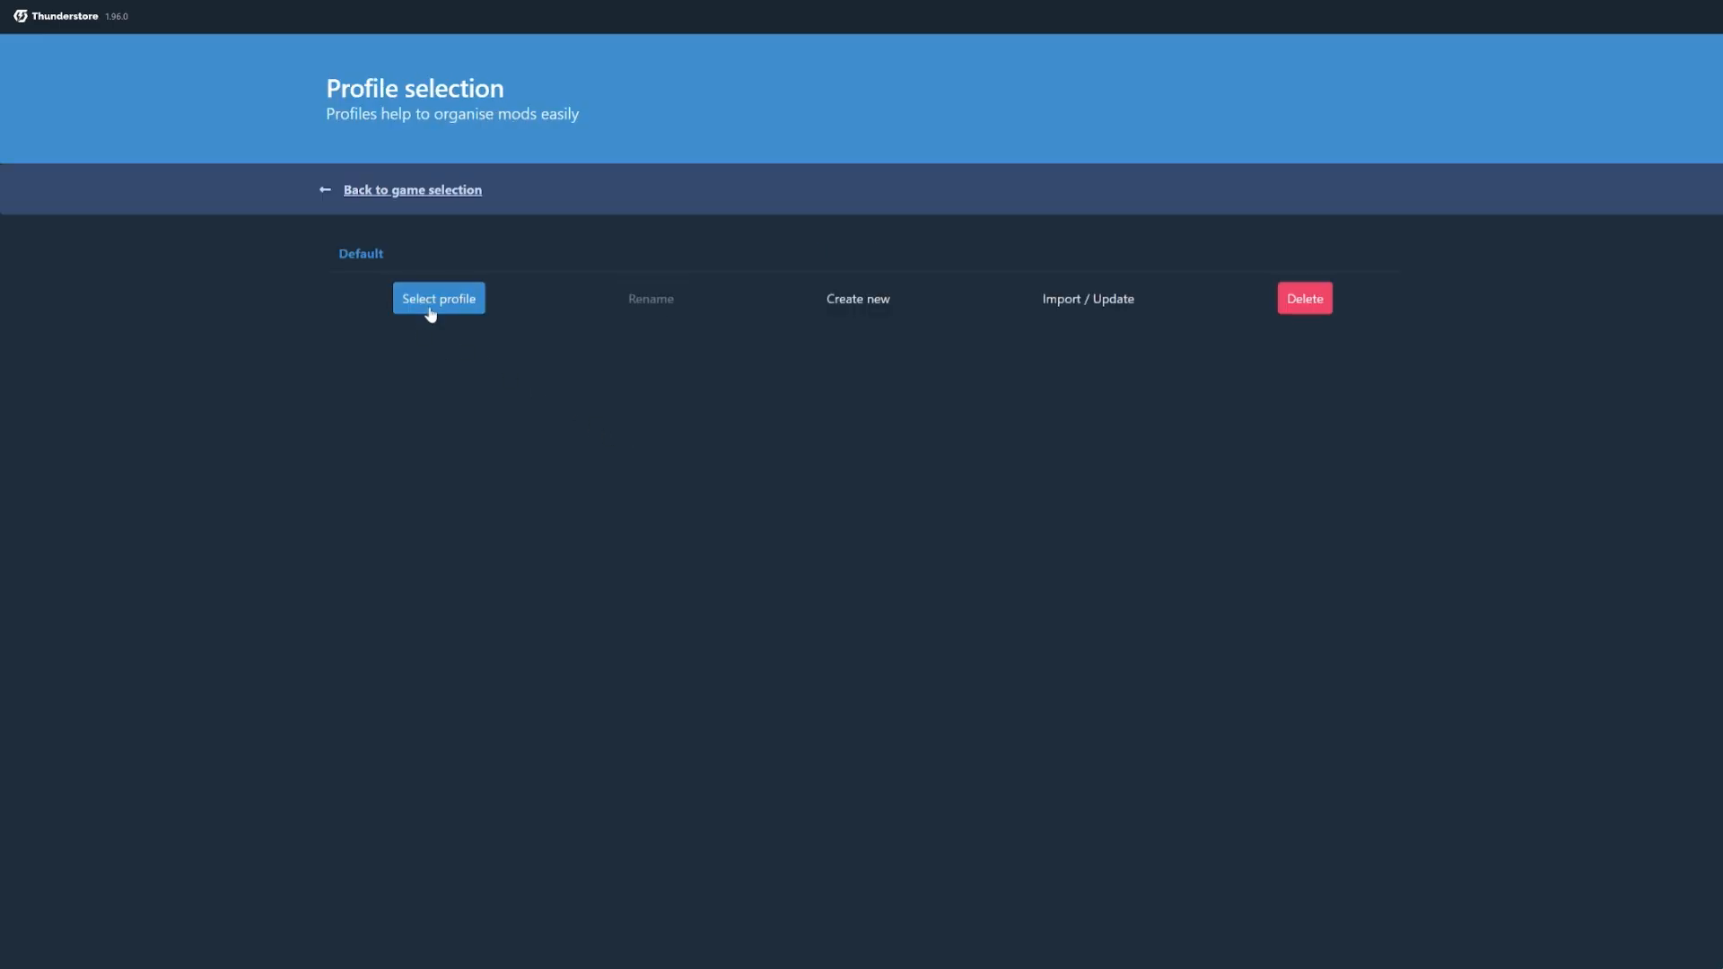
{"action": "left_click", "coordinate": [438, 298]}
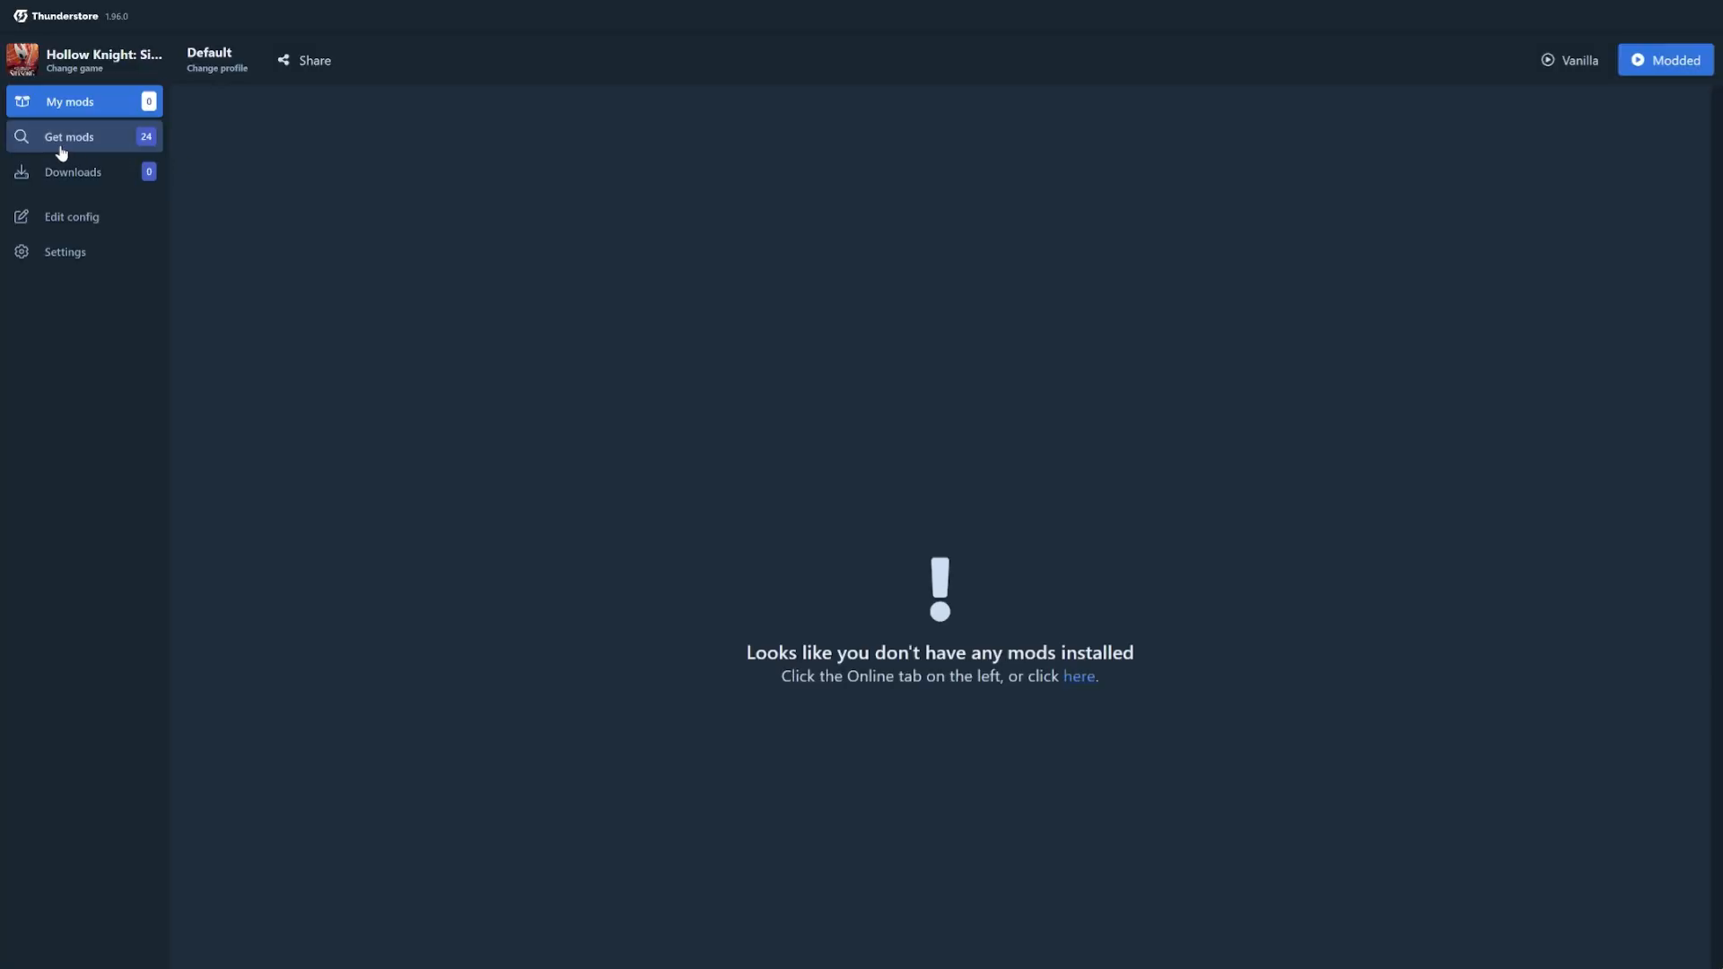
From Get mods, download BepInExPack_Silksong latest version with its dependencies
{"action": "left_click", "coordinate": [70, 137]}
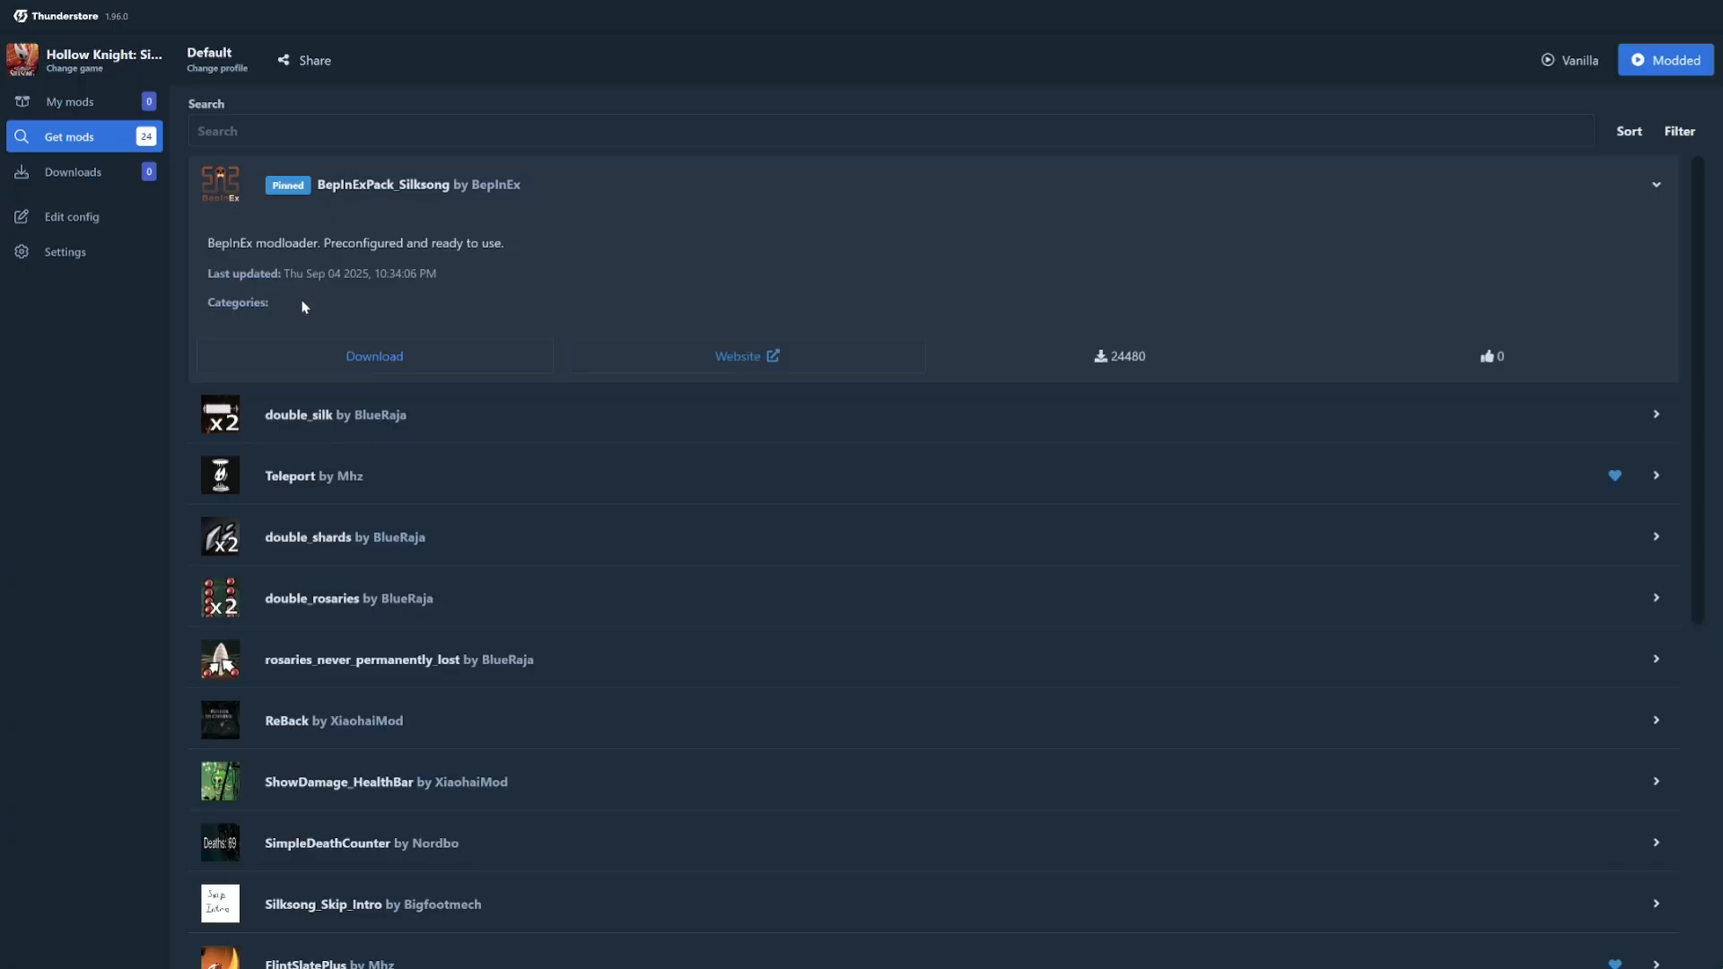
{"action": "left_click", "coordinate": [373, 355]}
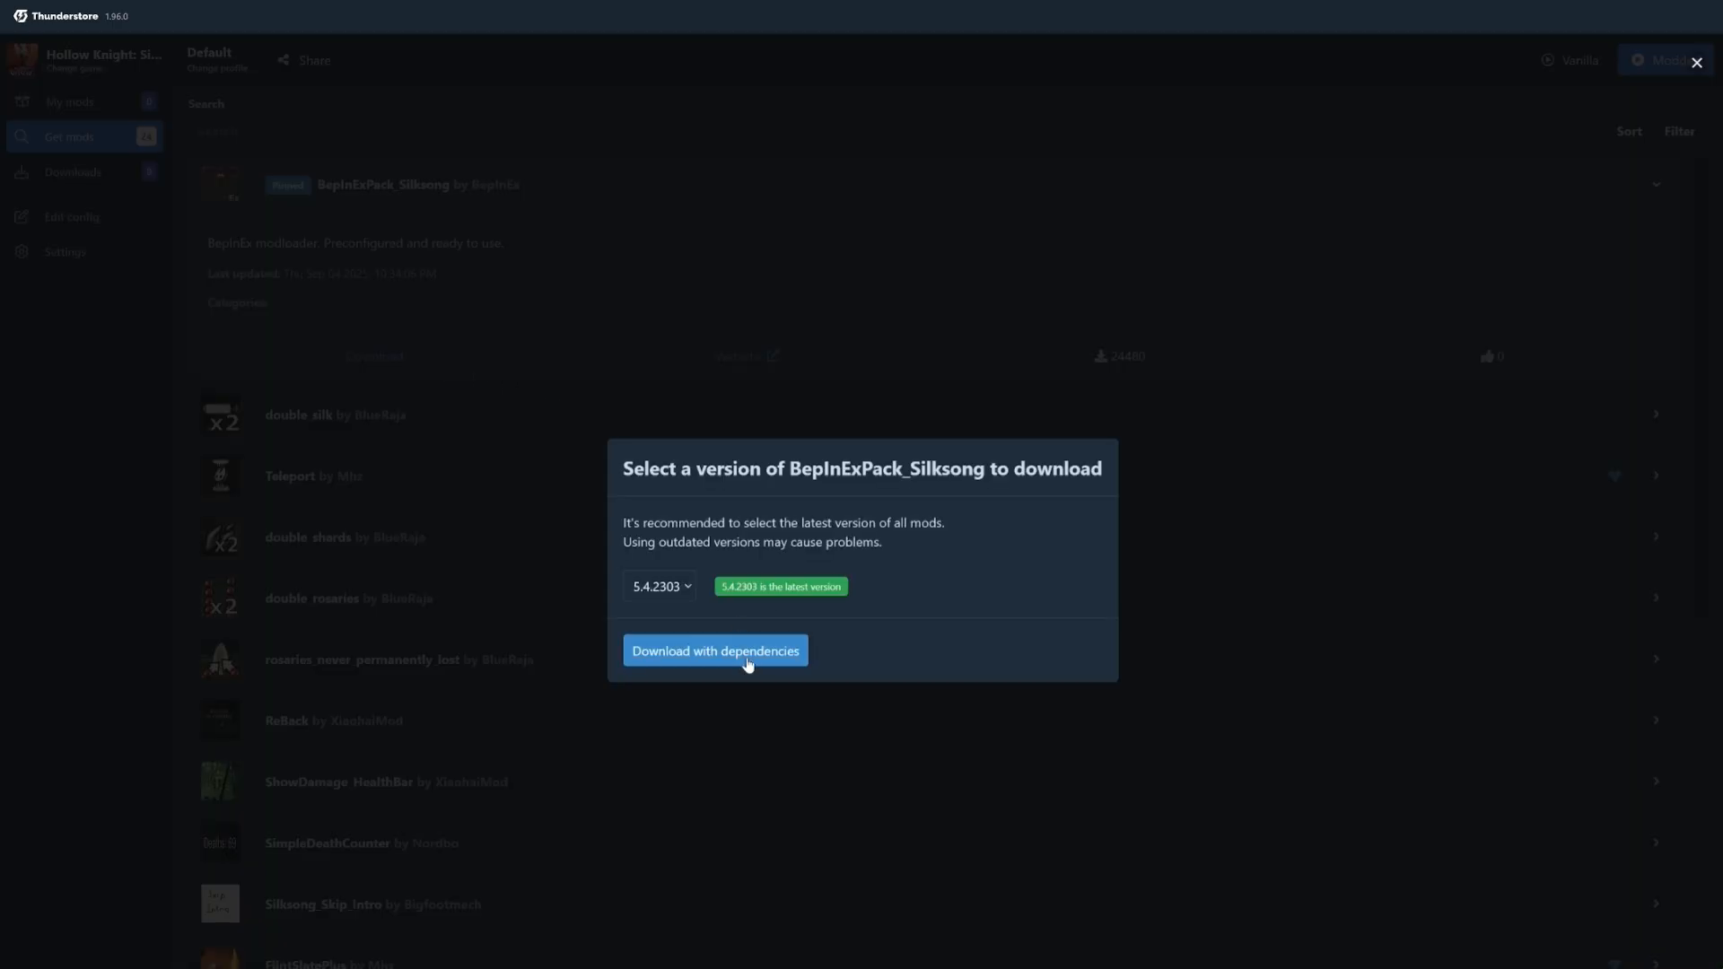
{"action": "left_click", "coordinate": [715, 650]}
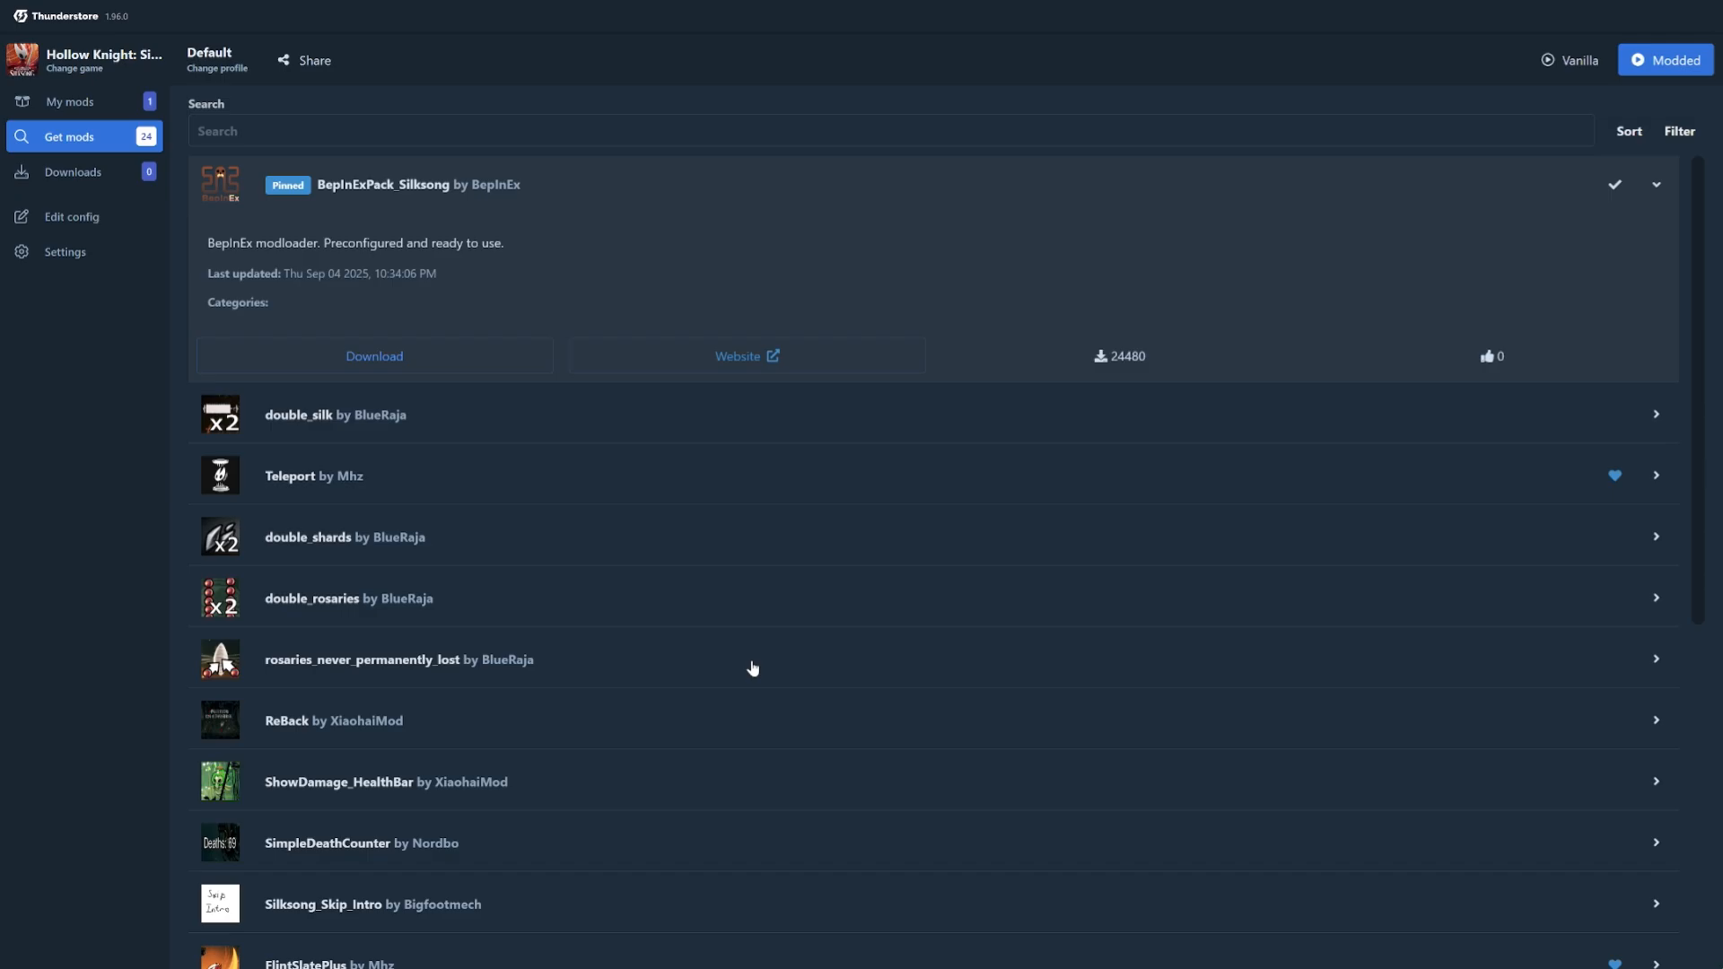
{"action": "mouse_move", "coordinate": [635, 393]}
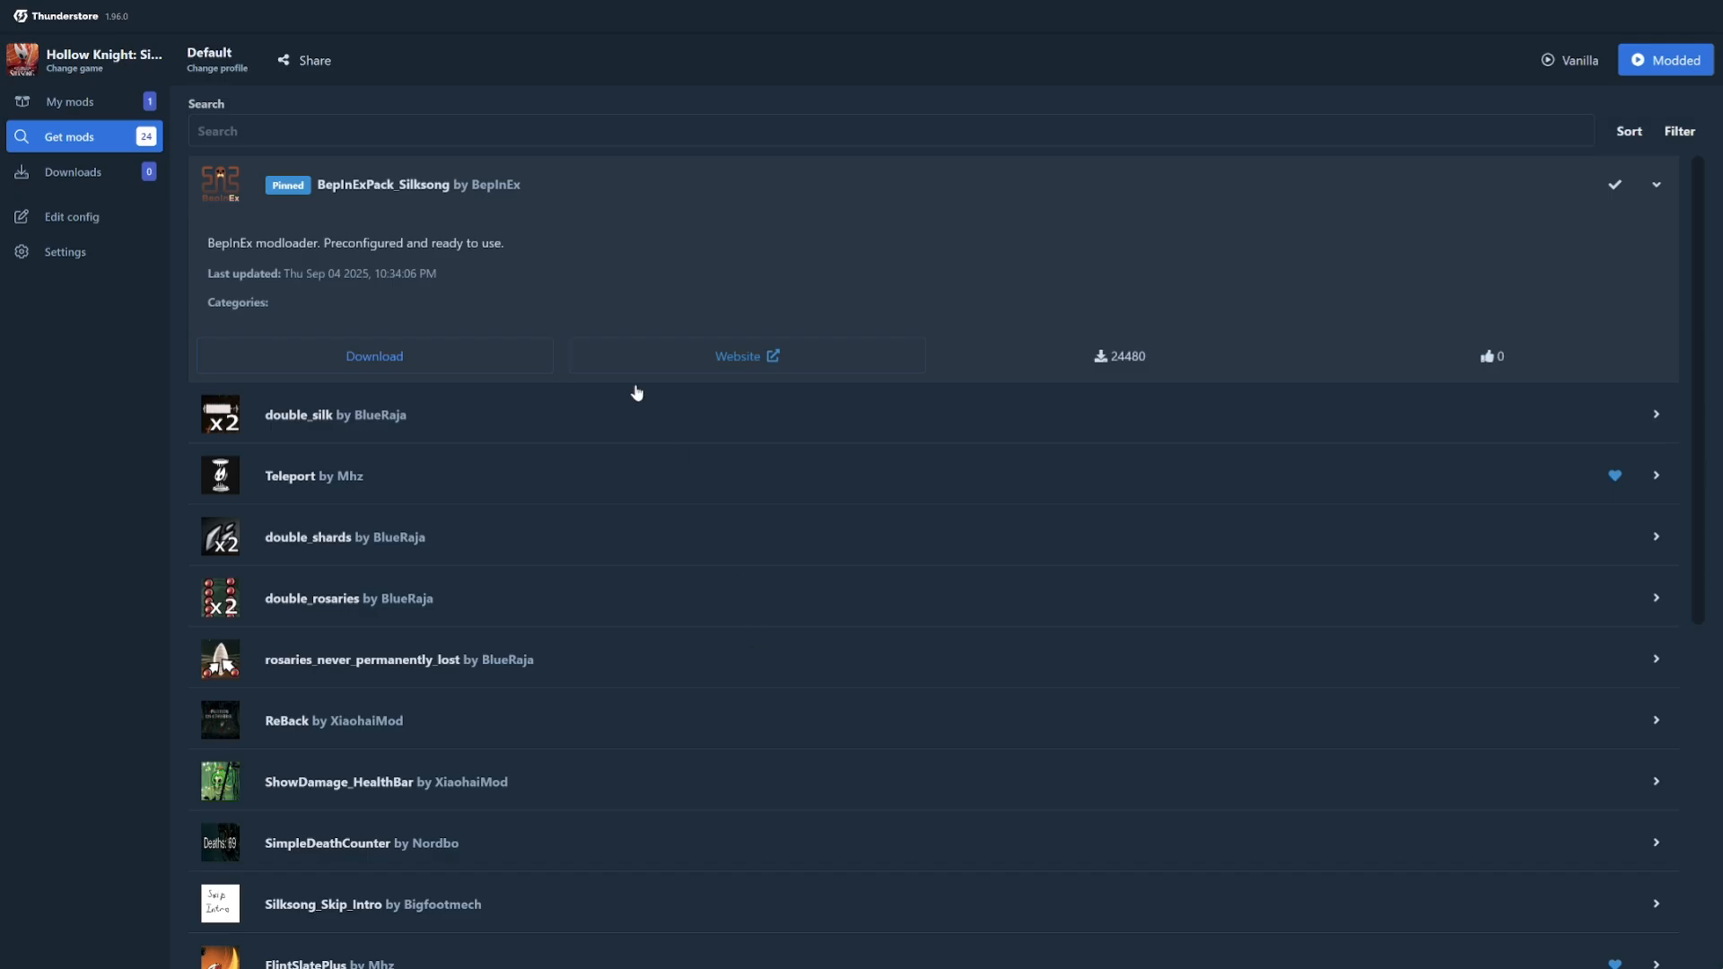
{"action": "mouse_move", "coordinate": [163, 135]}
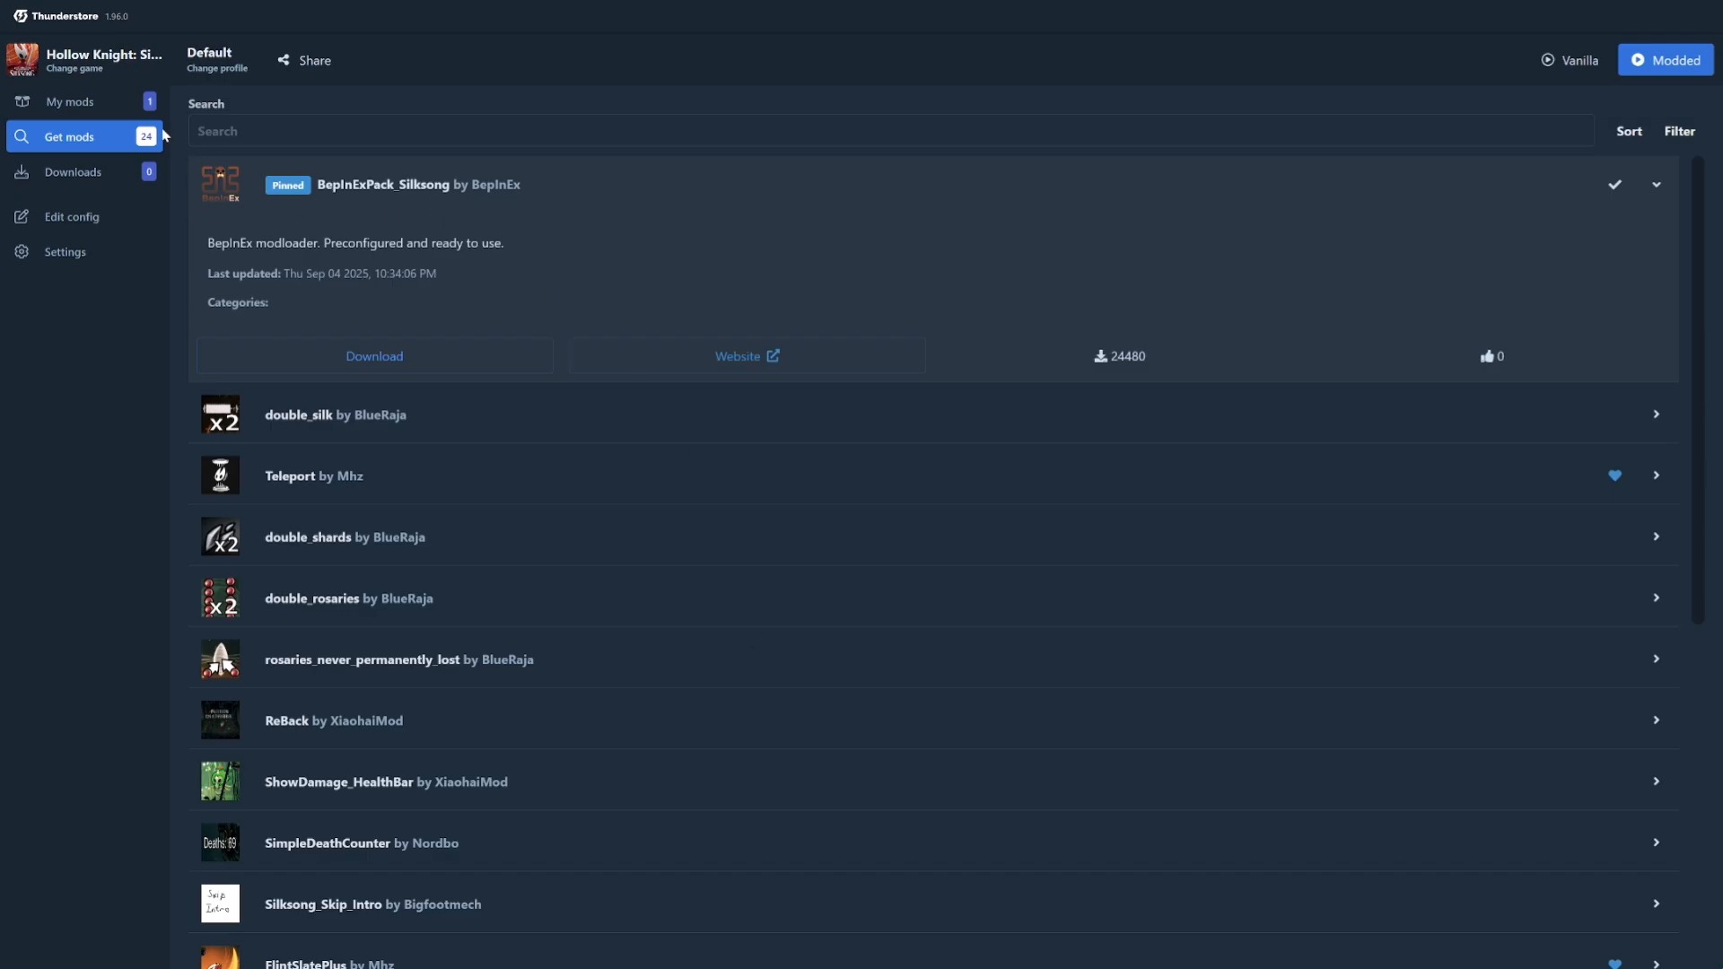
{"action": "left_click", "coordinate": [70, 100]}
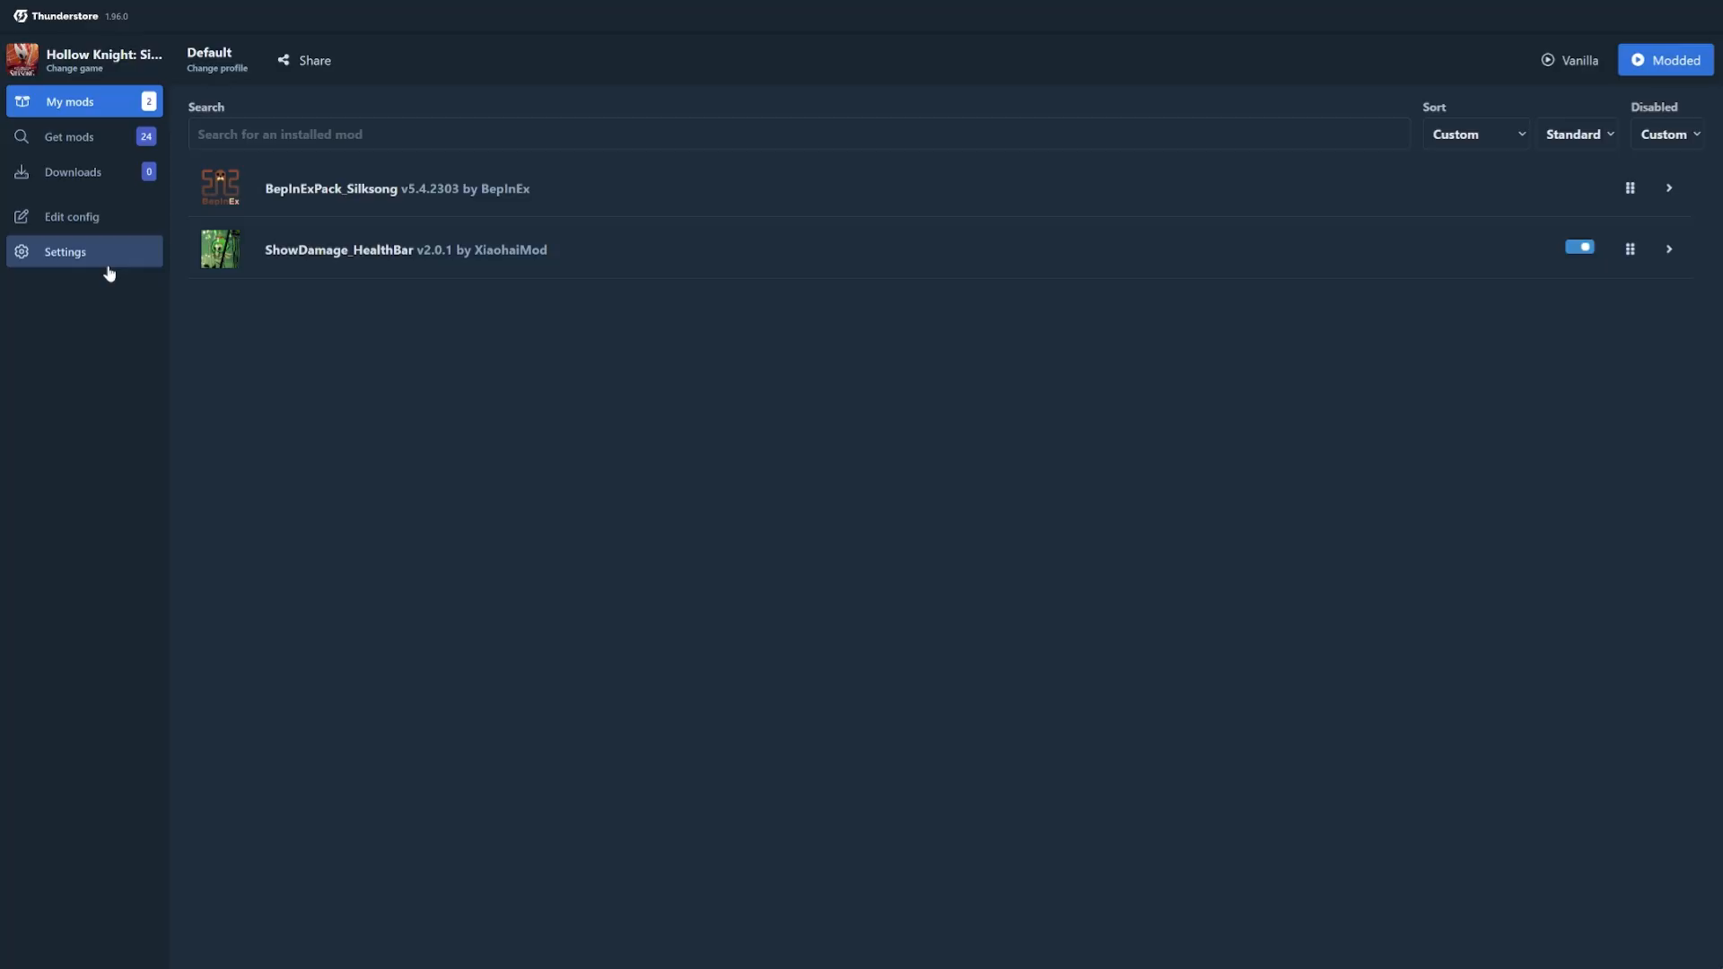
In Settings, point the Silksong folder at the game's Steam executable location
{"action": "left_click", "coordinate": [64, 252]}
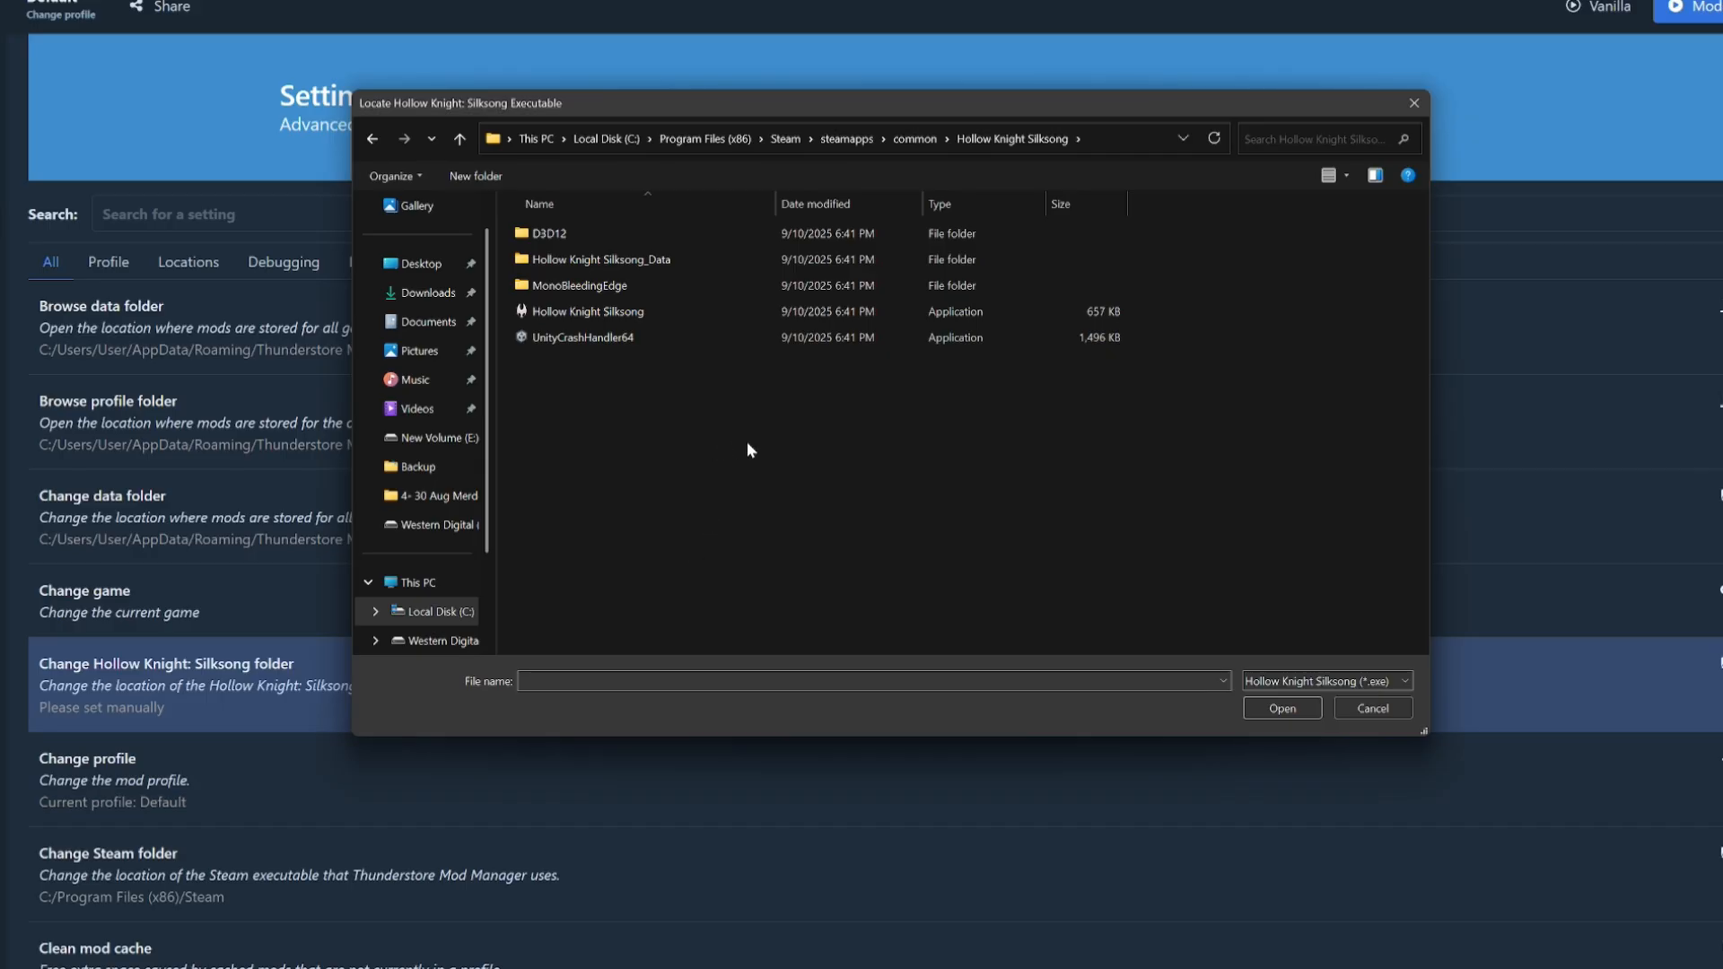
{"action": "left_click", "coordinate": [588, 310]}
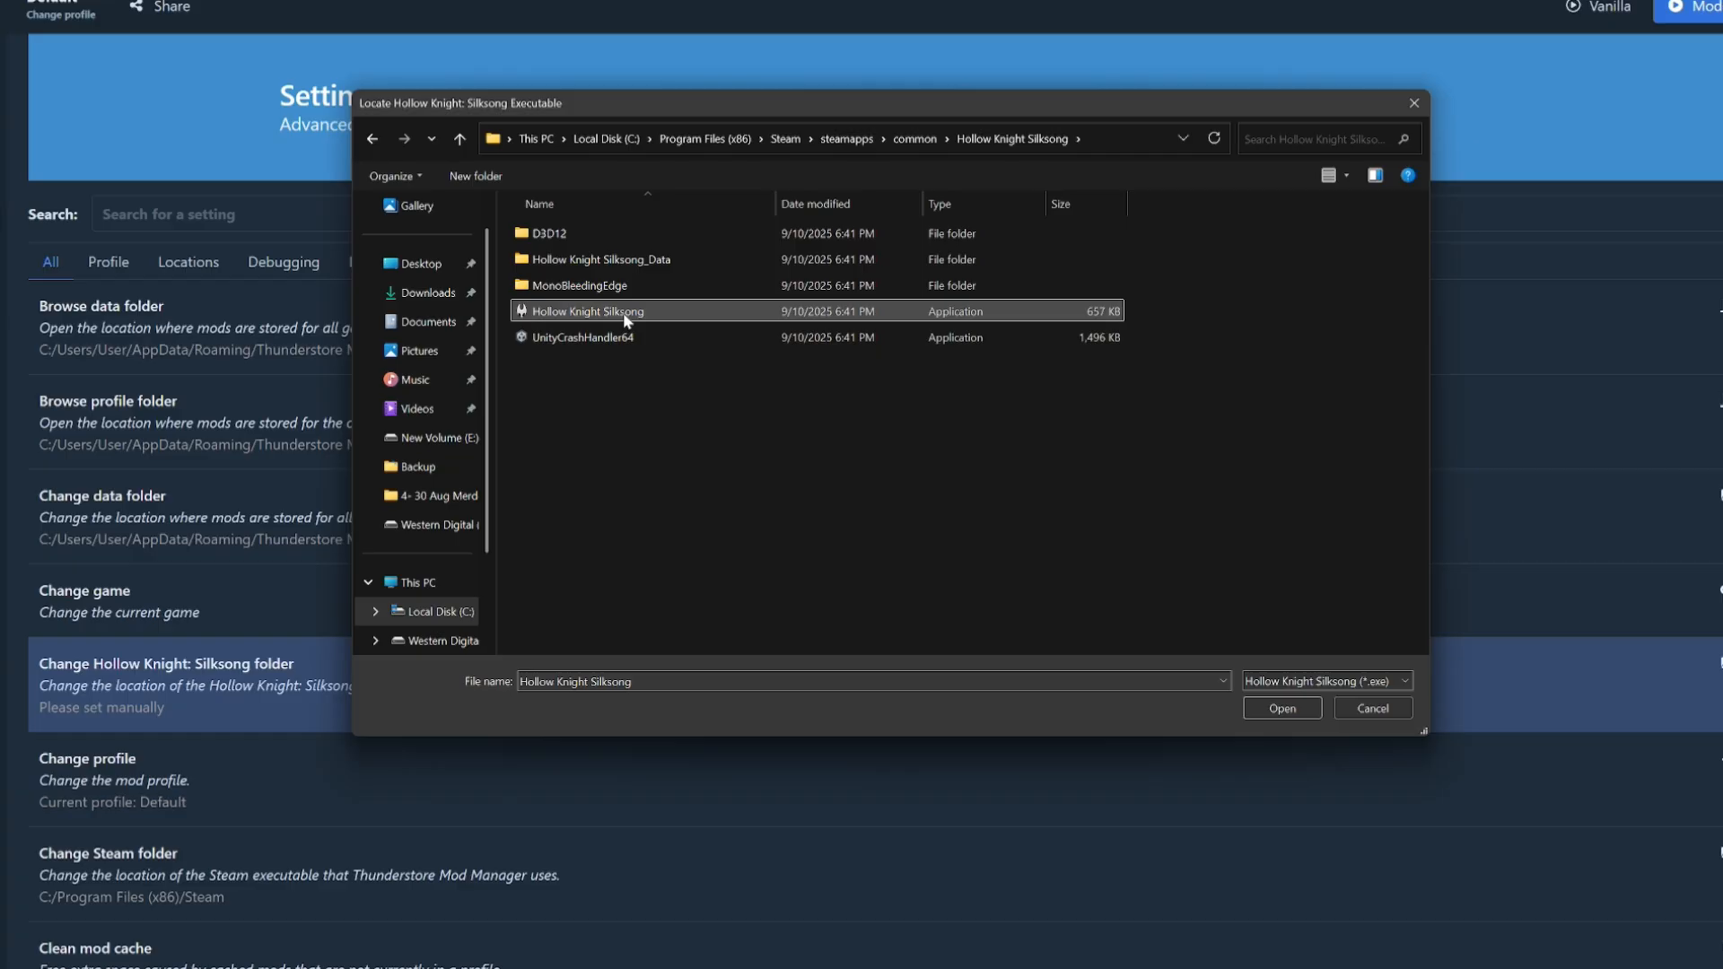
{"action": "left_click", "coordinate": [1280, 712]}
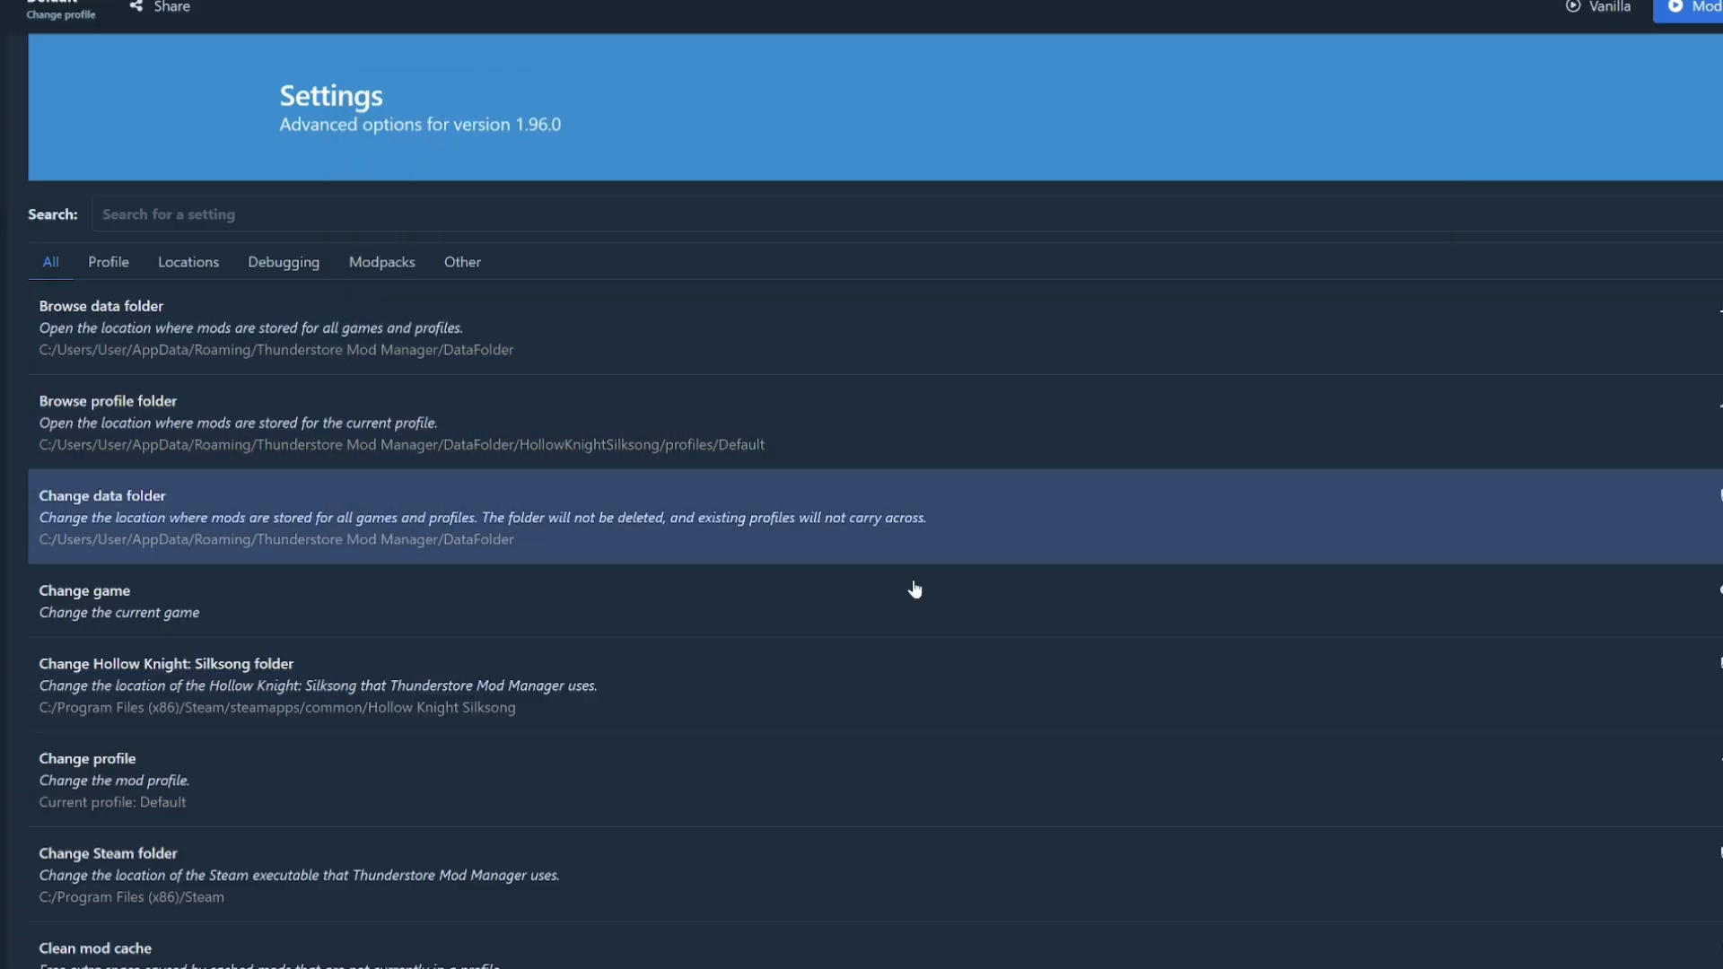
{"action": "mouse_move", "coordinate": [770, 721]}
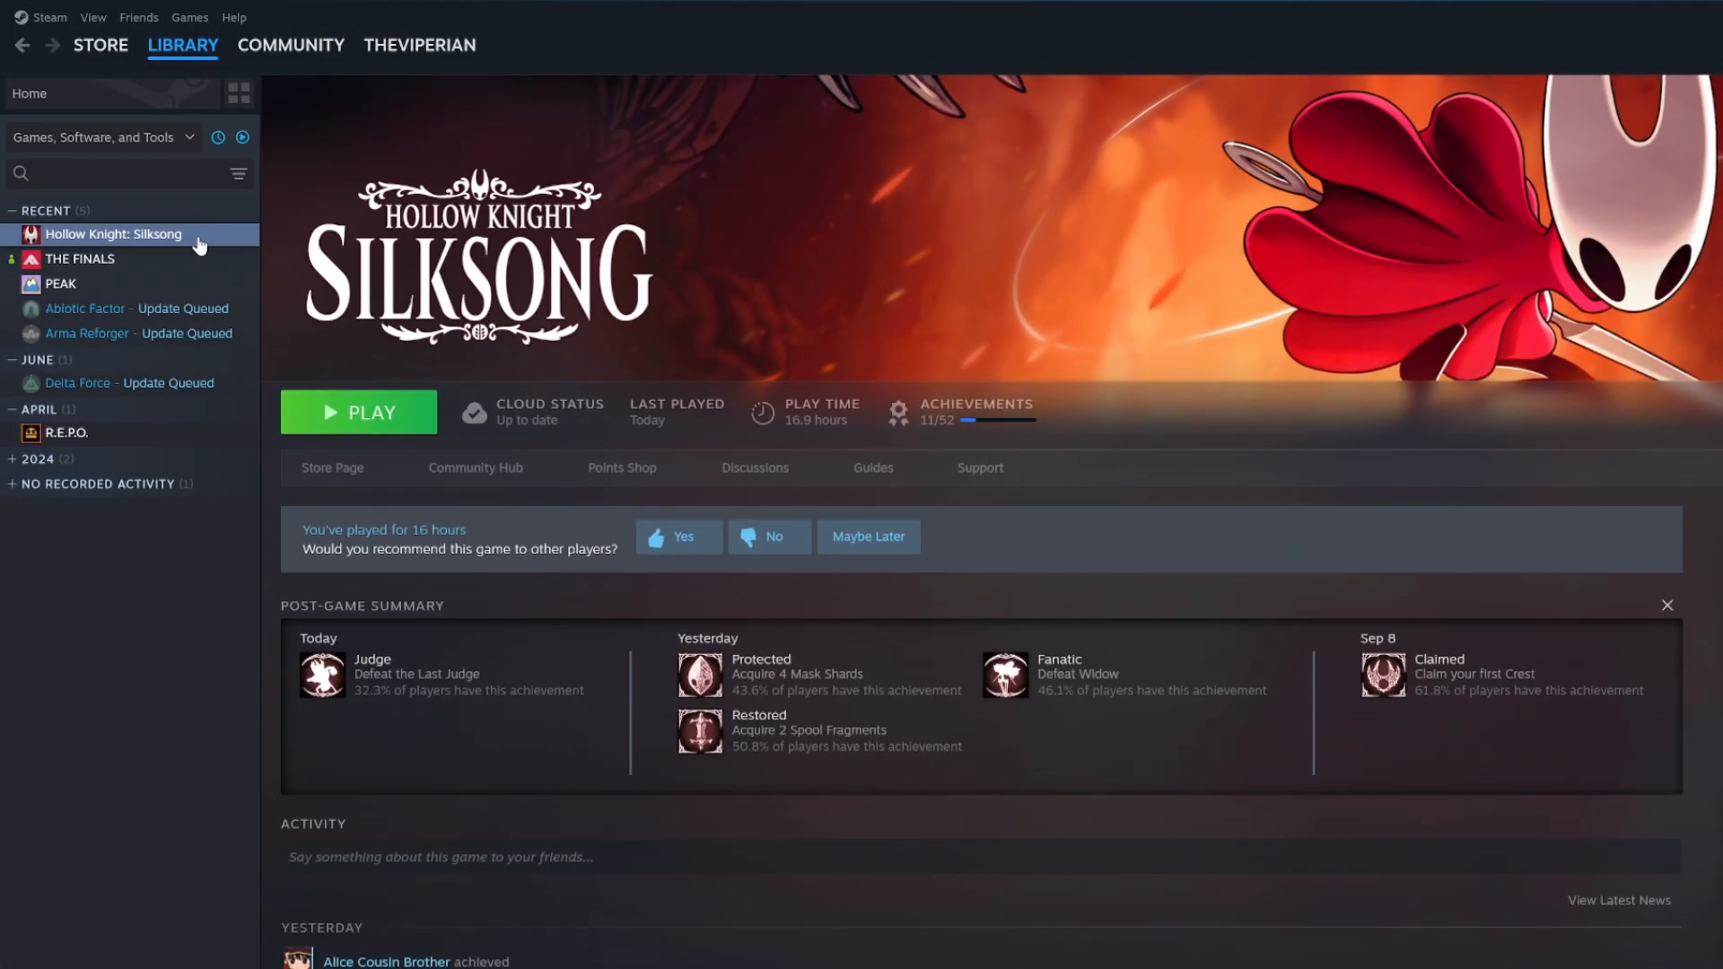
Browse Silksong's local files from Steam, then start downloading ShowDamage_HealthBar in the mod manager
{"action": "right_click", "coordinate": [113, 233]}
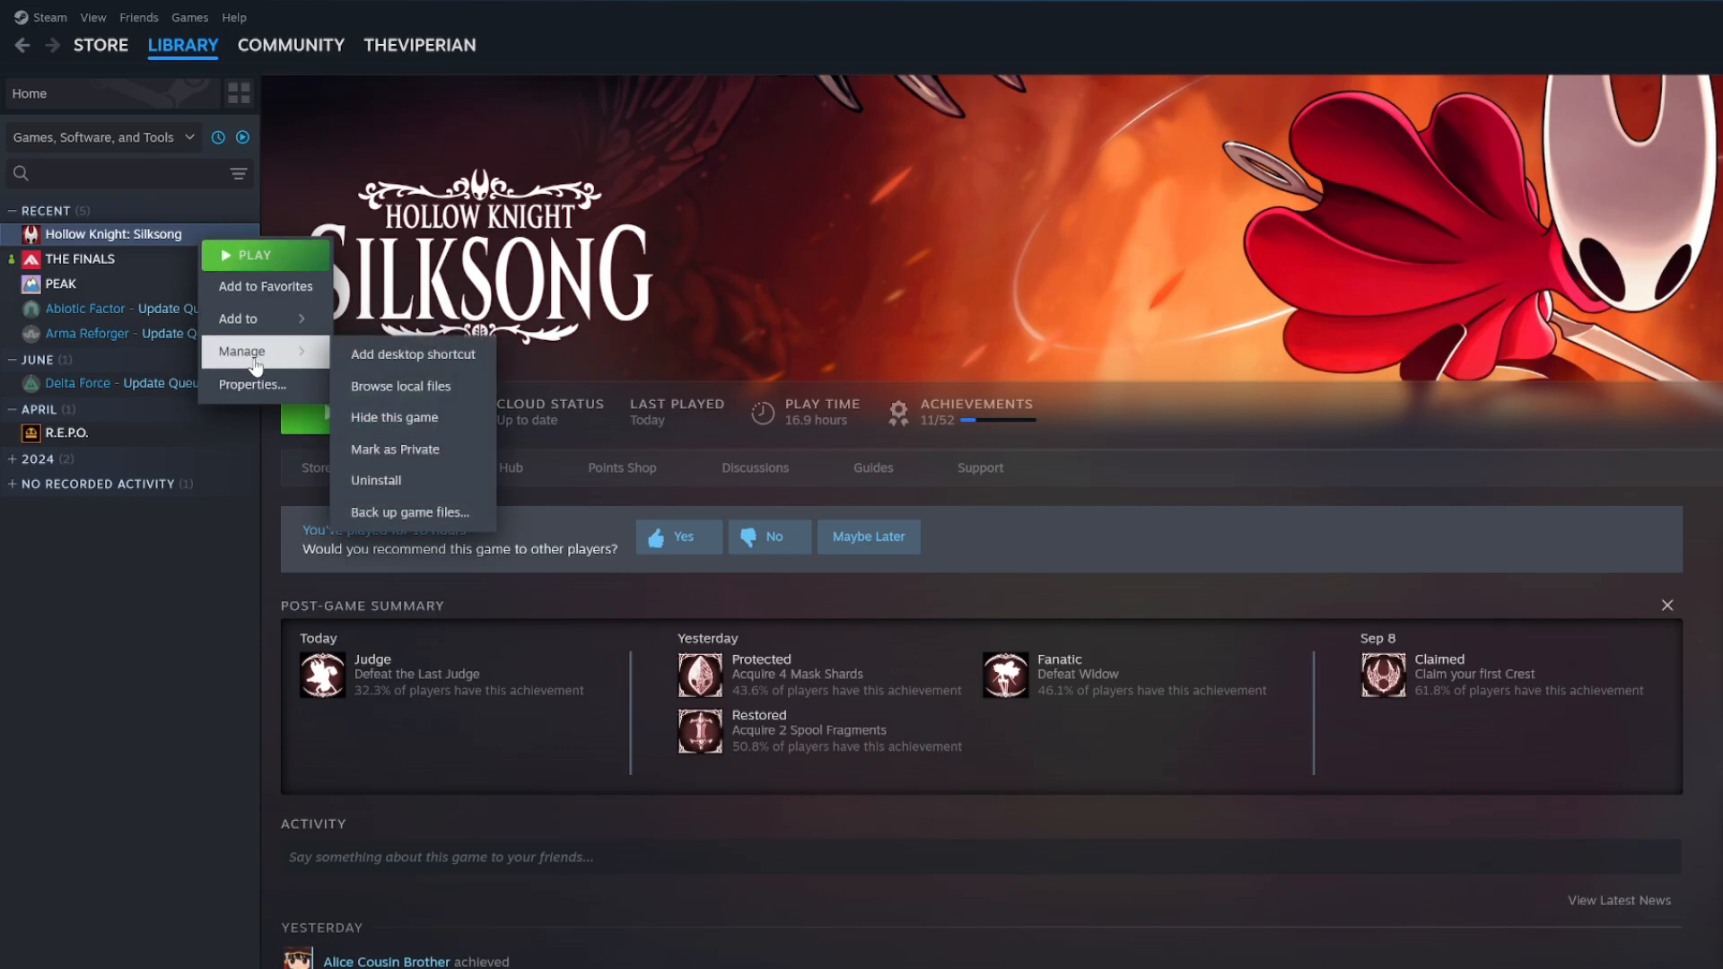
{"action": "mouse_move", "coordinate": [413, 386]}
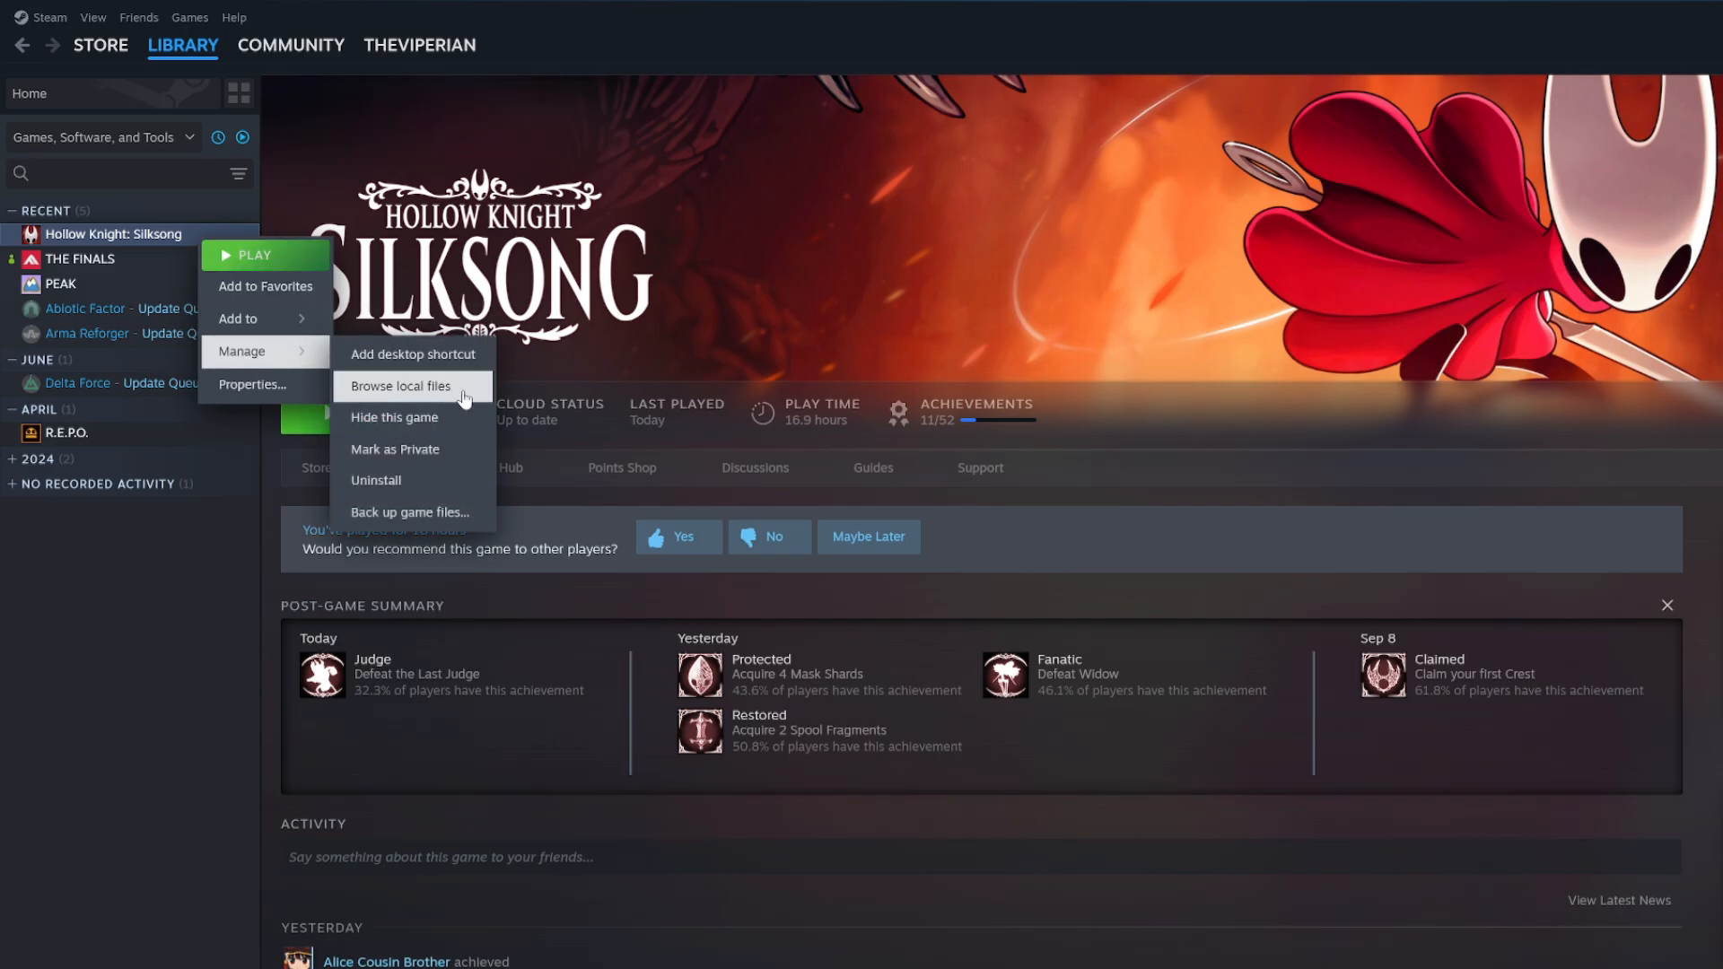
{"action": "left_click", "coordinate": [400, 386]}
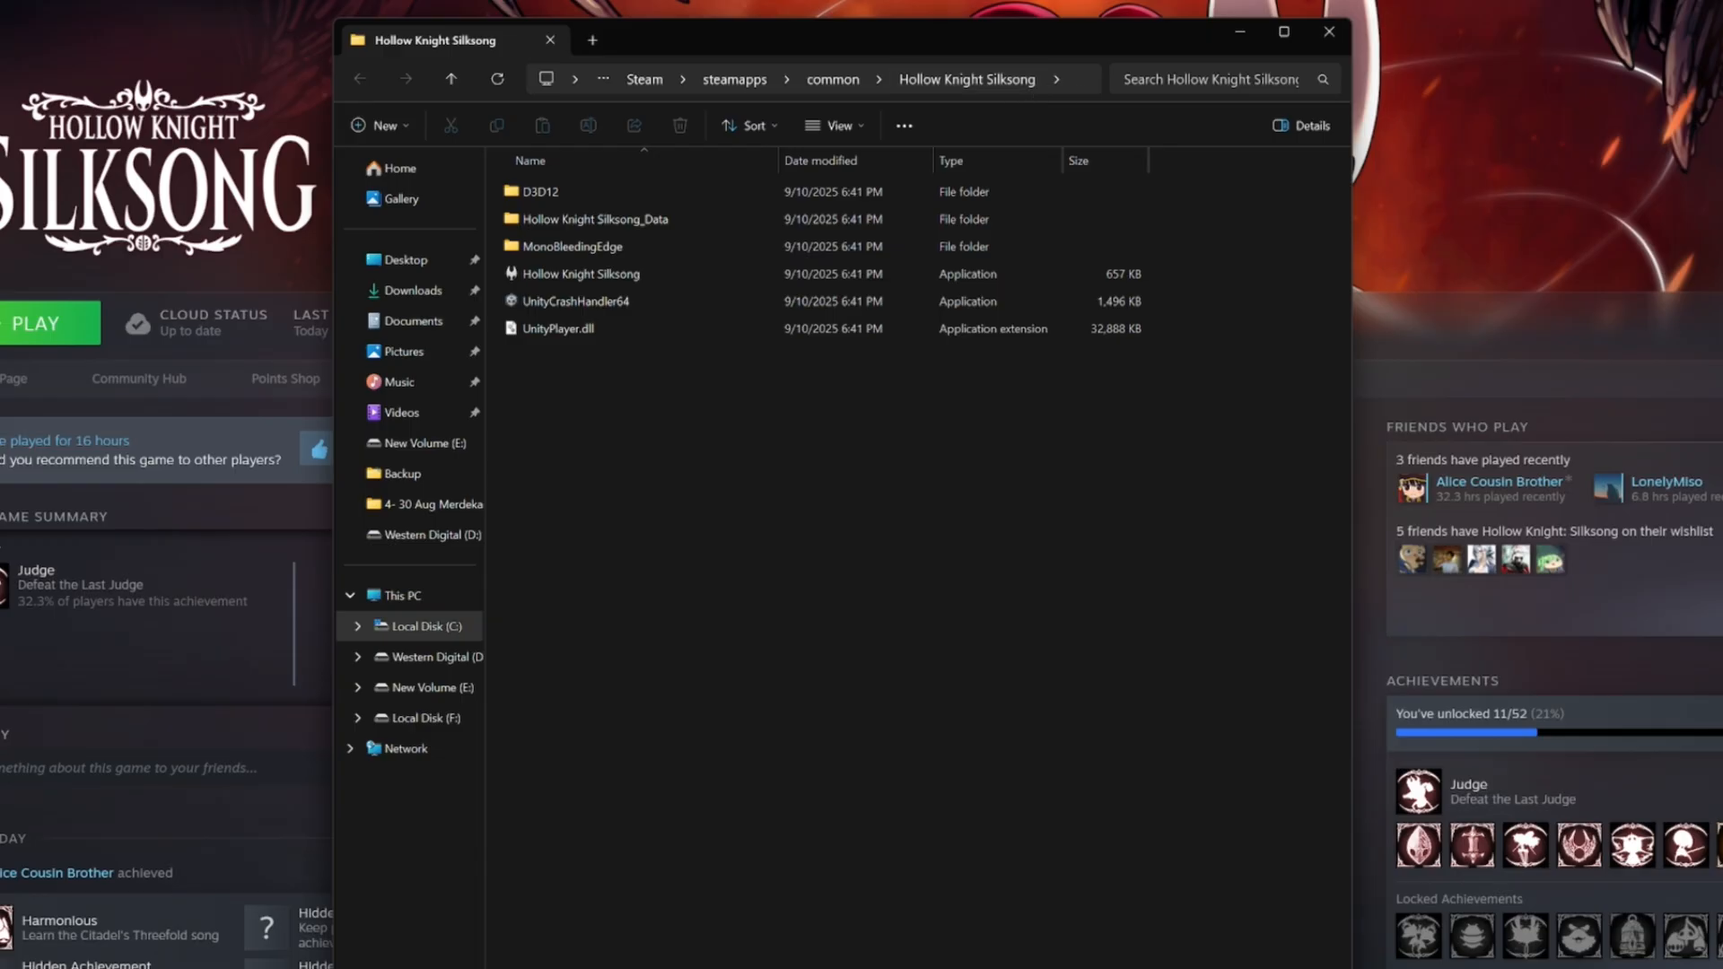
{"action": "left_click", "coordinate": [770, 79]}
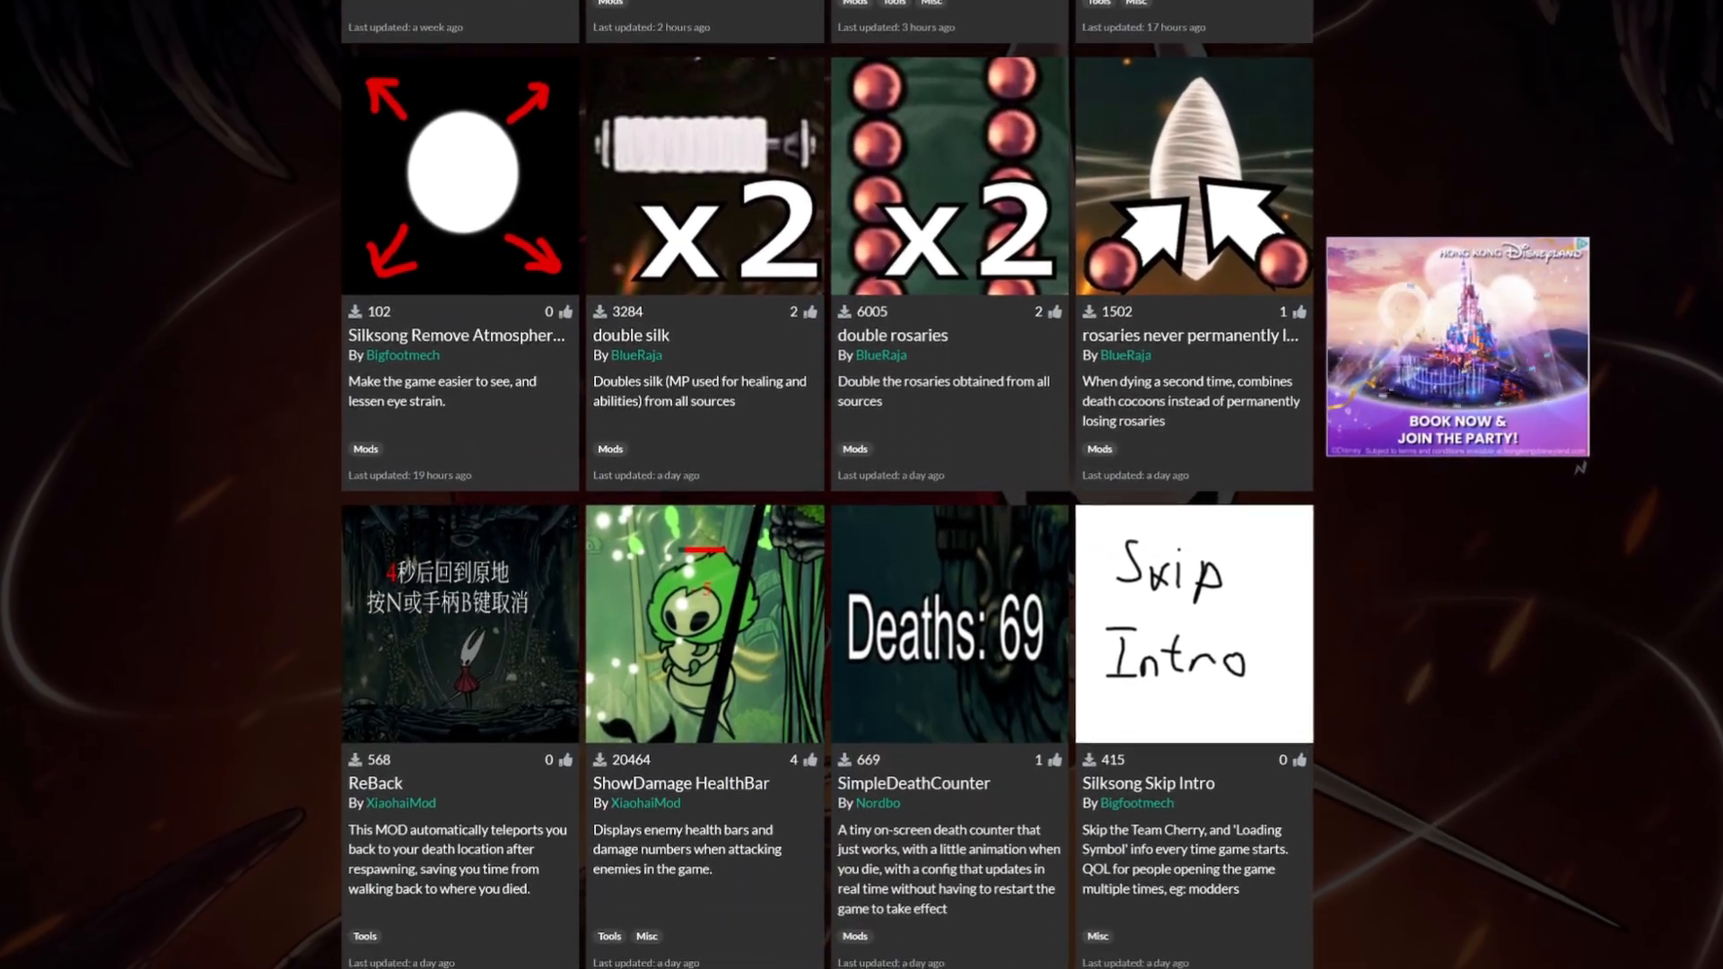
{"action": "scroll", "scroll_direction": "down", "scroll_amount": 3}
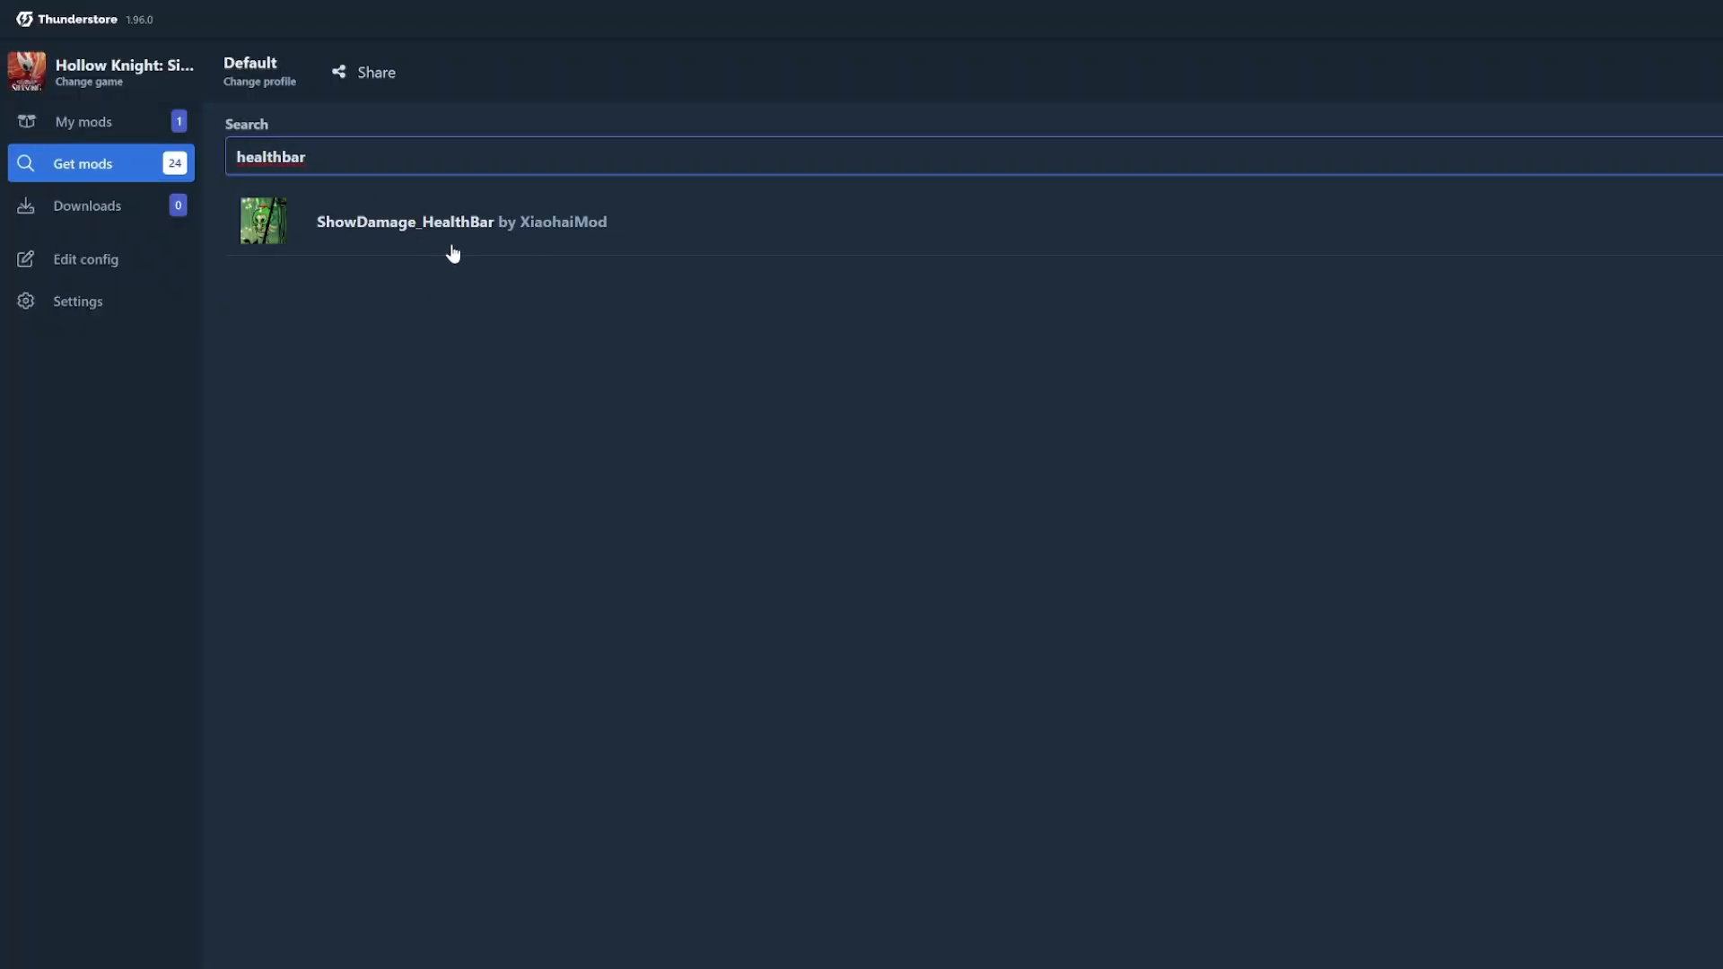
{"action": "left_click", "coordinate": [403, 220]}
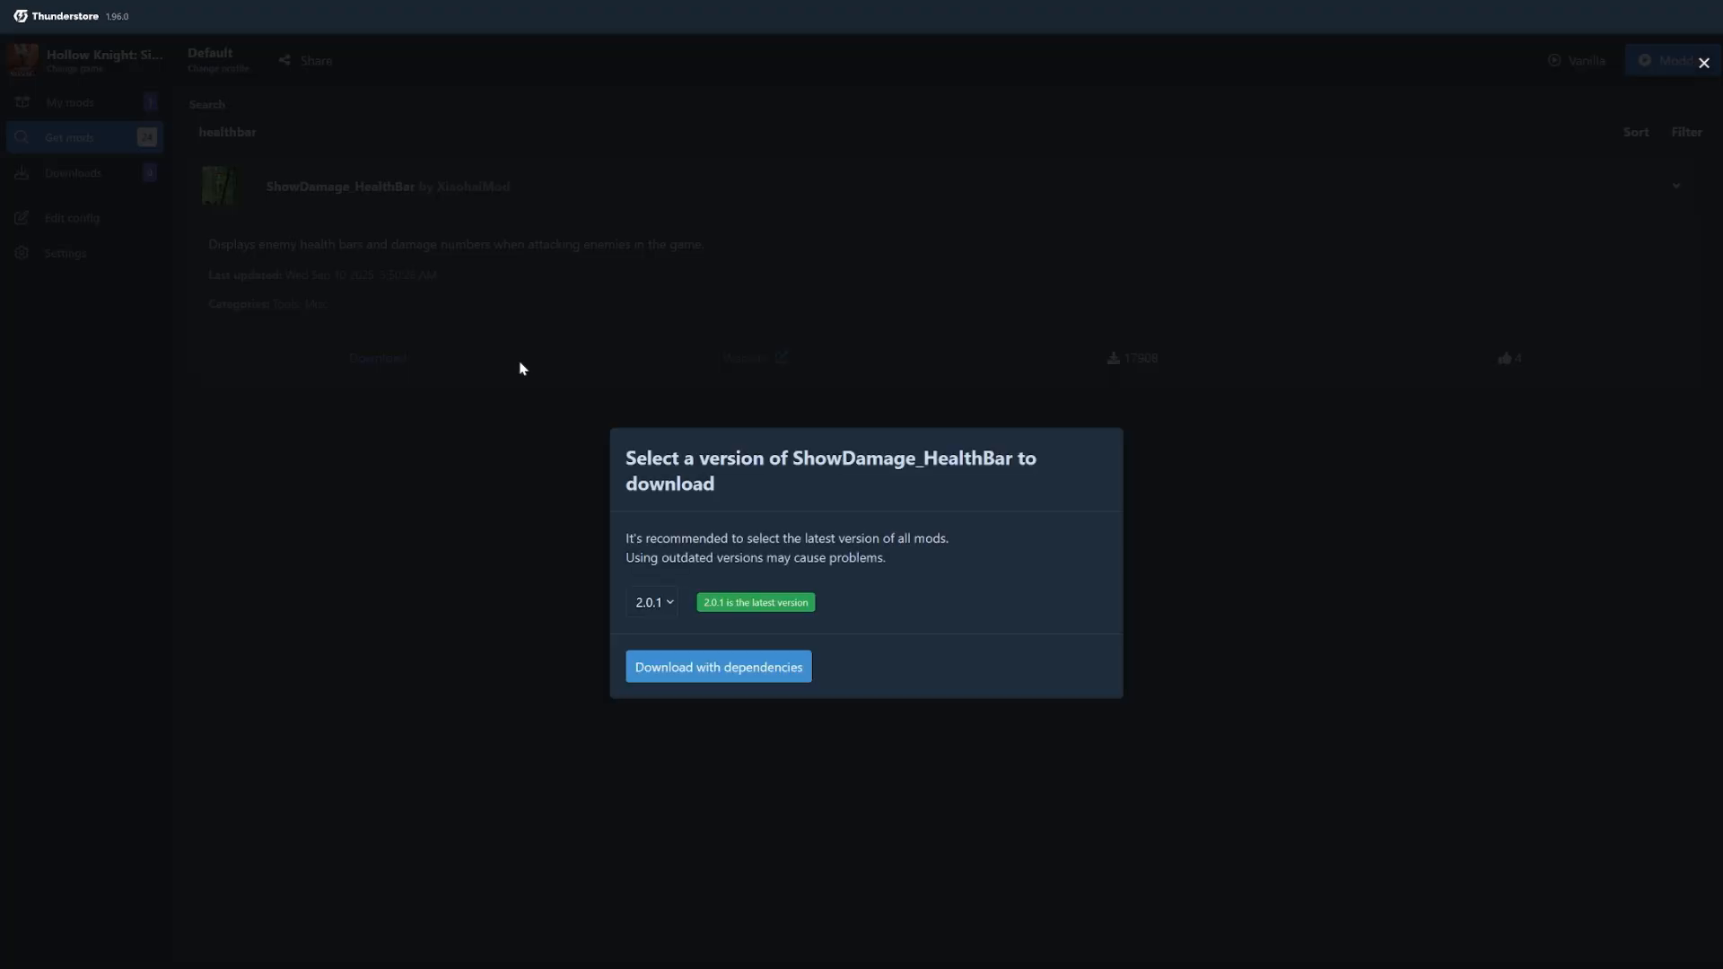